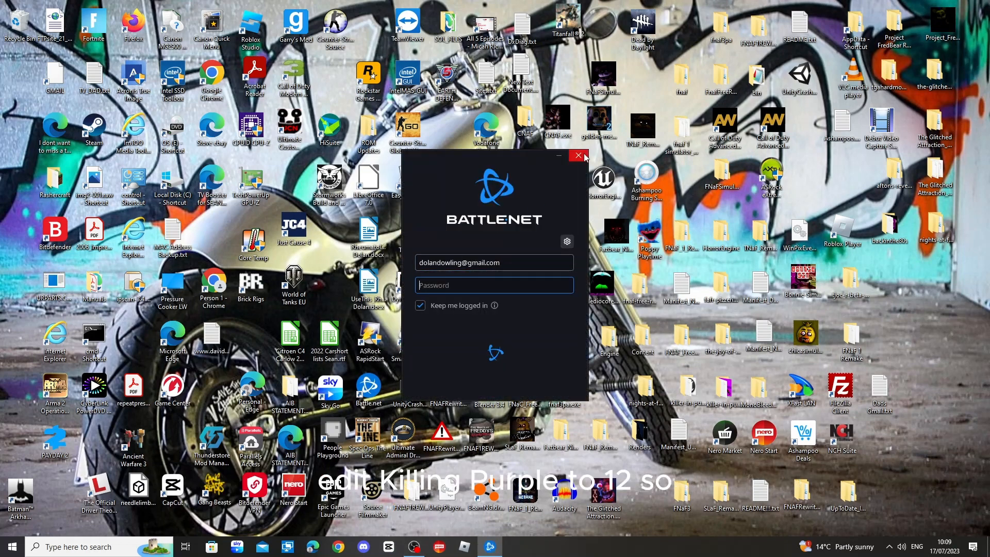
Step: Close the Battle.net sign-in window to clear the desktop
left_click(577, 155)
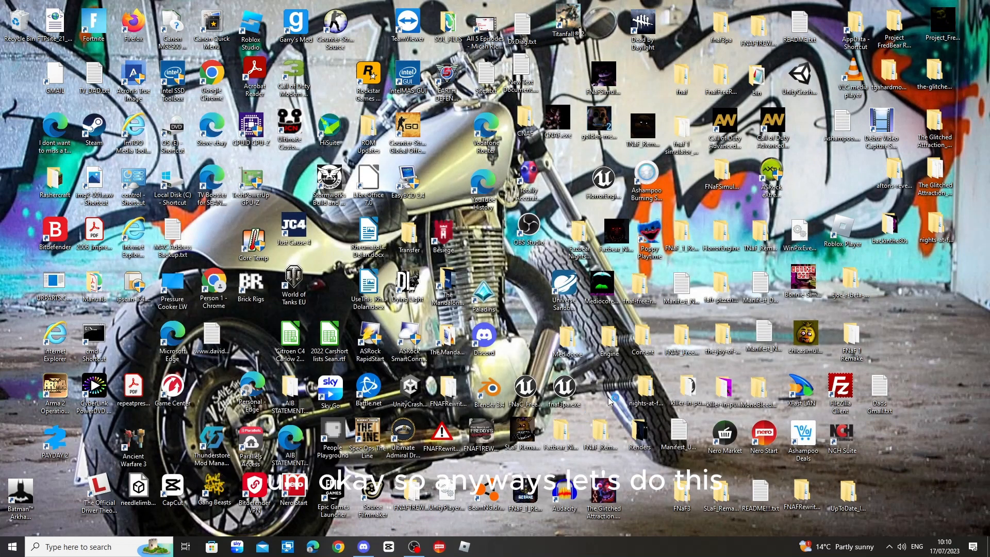
mouse_move(726, 385)
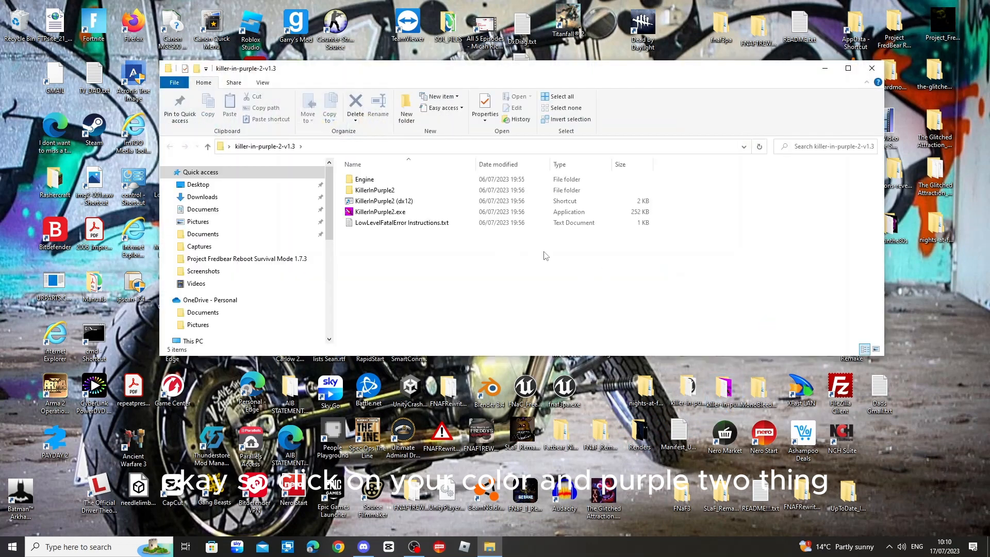
Step: Launch KillerInPurple2.exe from its game folder to reach the title screen
left_click(382, 200)
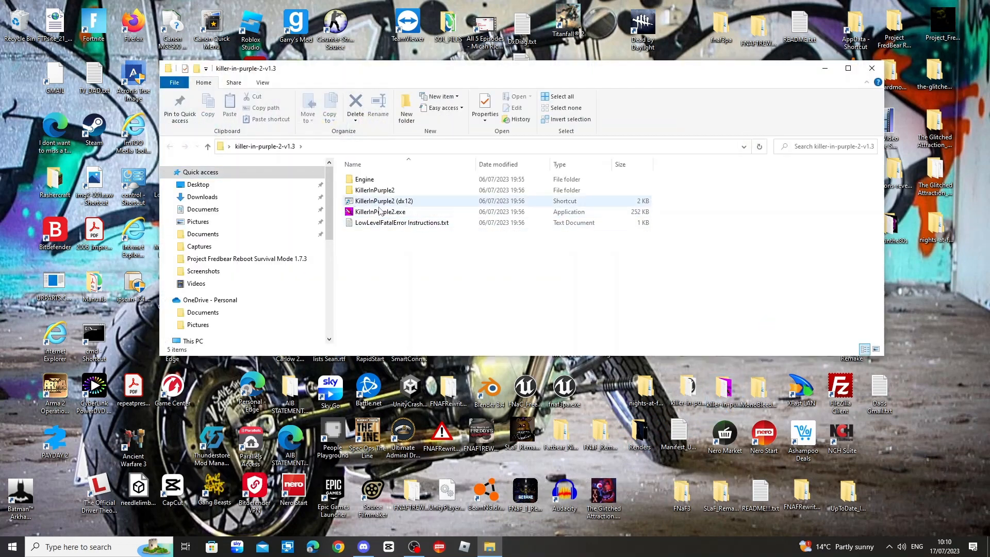
double_click(379, 212)
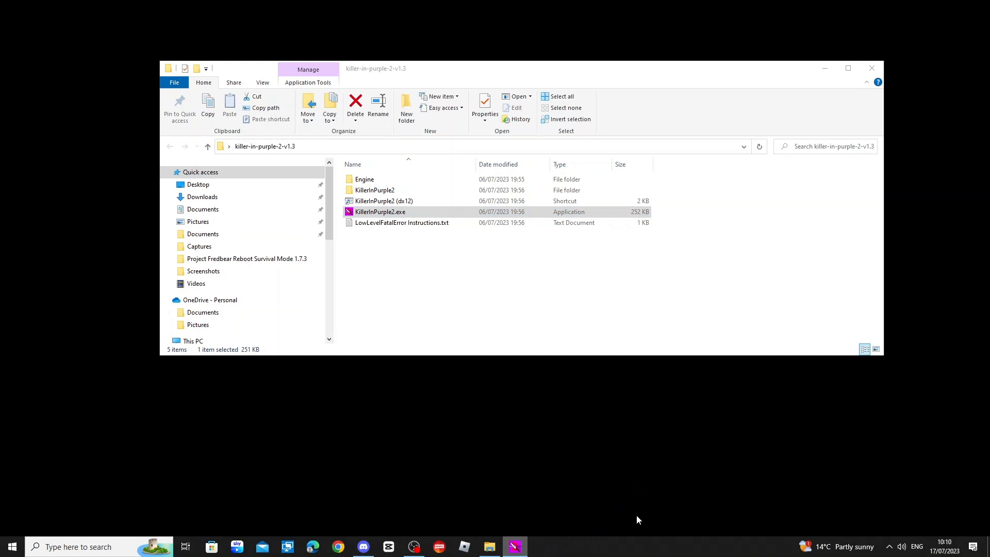
left_click(11, 546)
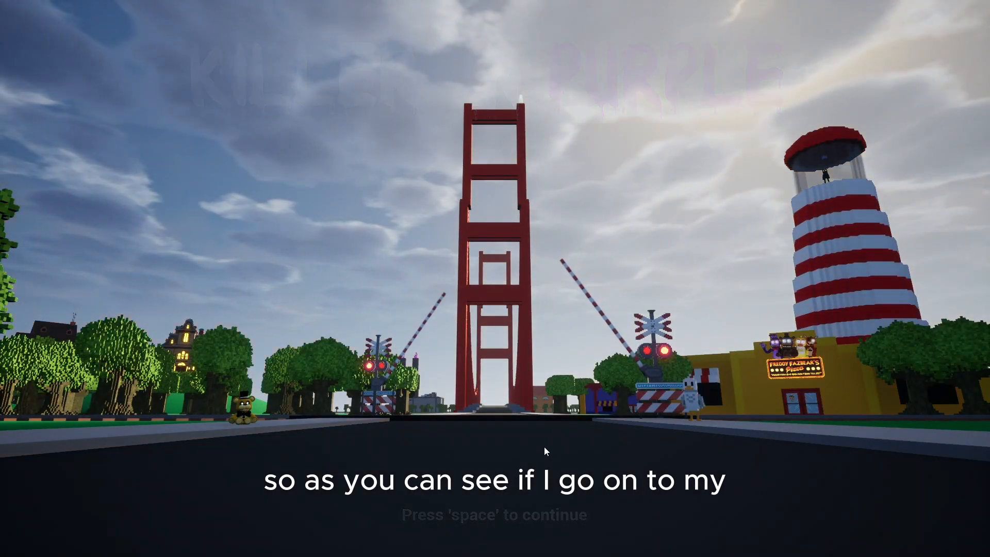
Step: Load the fnaf 1 save and decline entering the pizzeria
key("space")
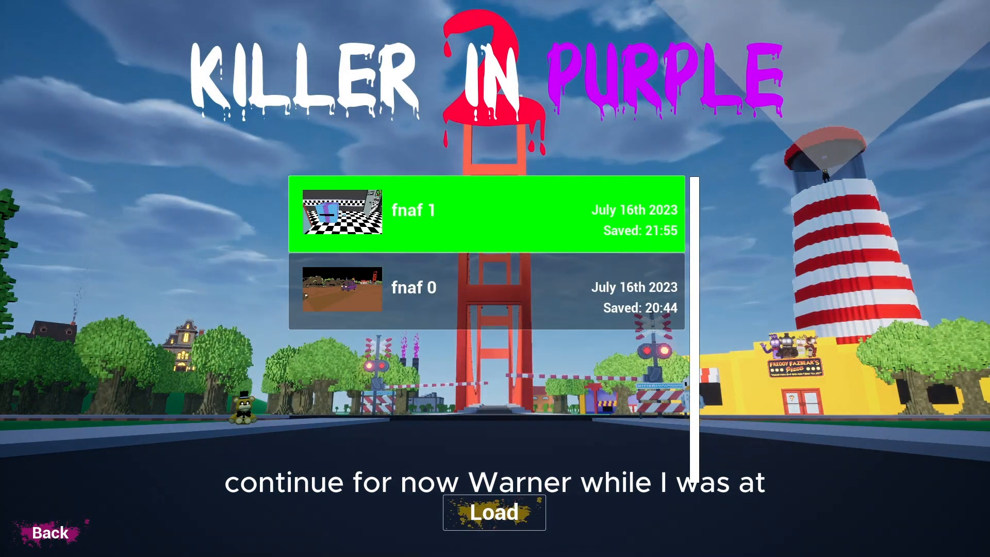
left_click(495, 511)
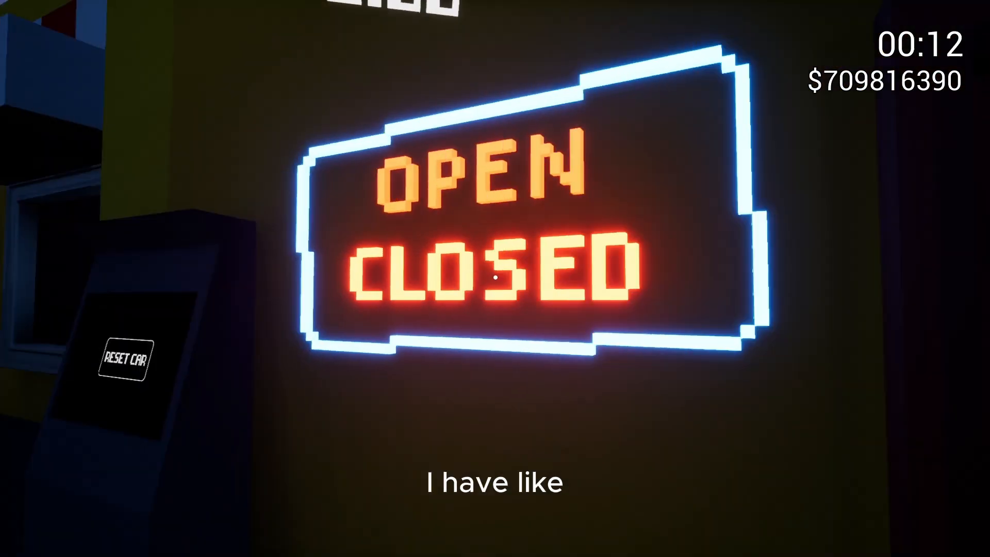
mouse_move(495, 278)
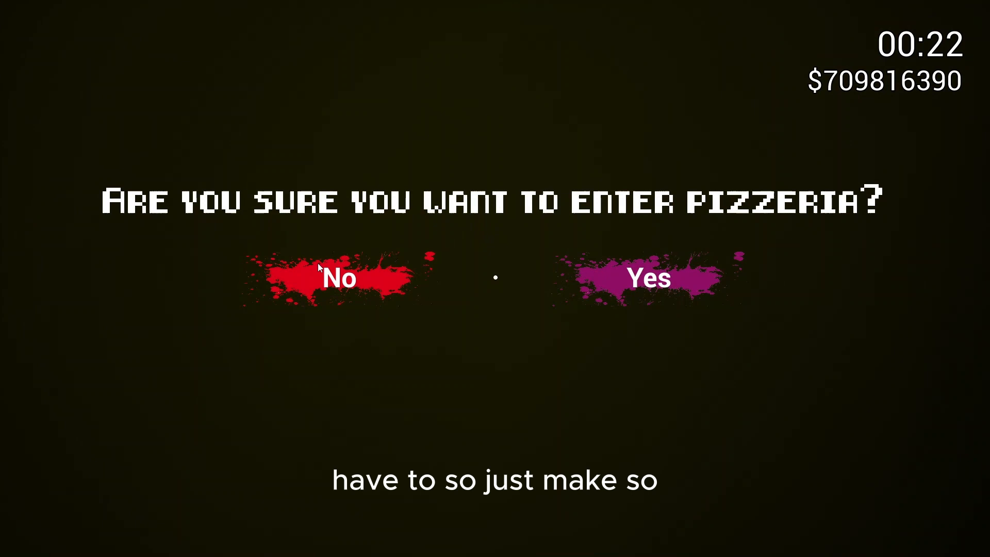
left_click(645, 278)
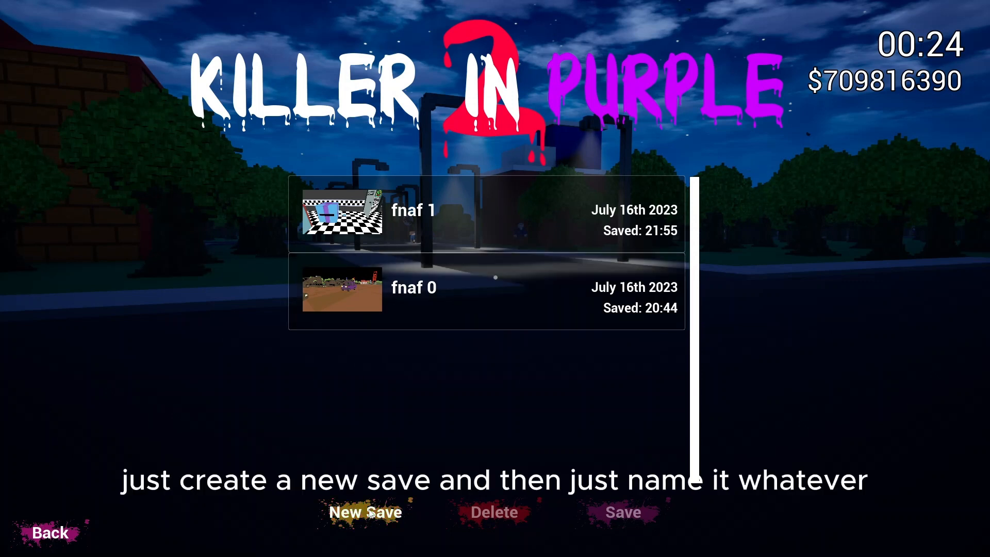
Step: Create and save a new game slot named 'fnaf 900'
left_click(365, 512)
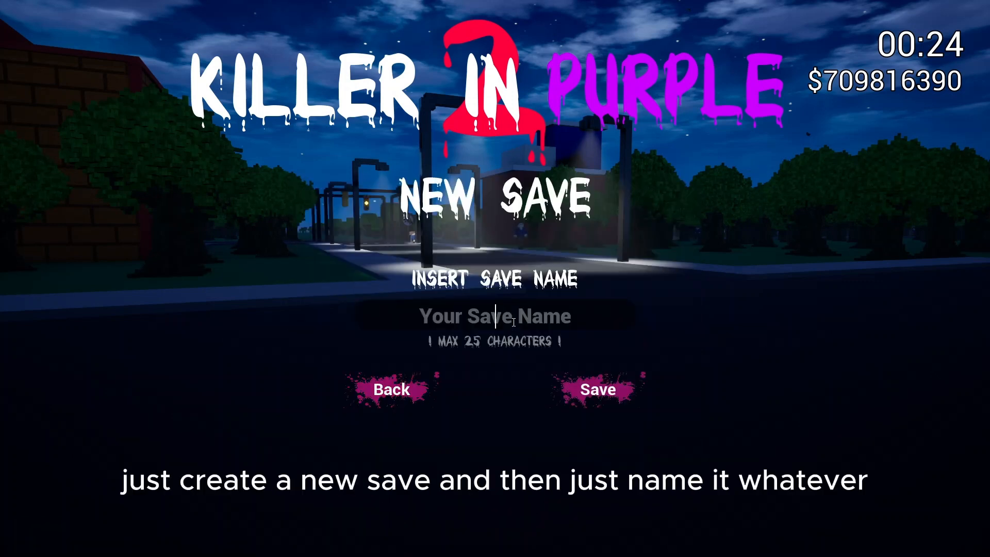
type("fna")
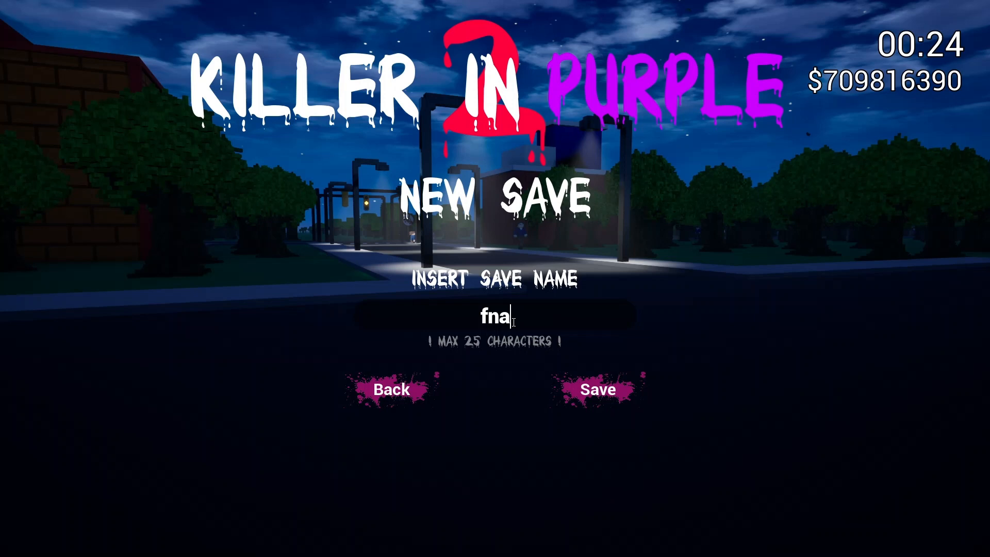
type("f")
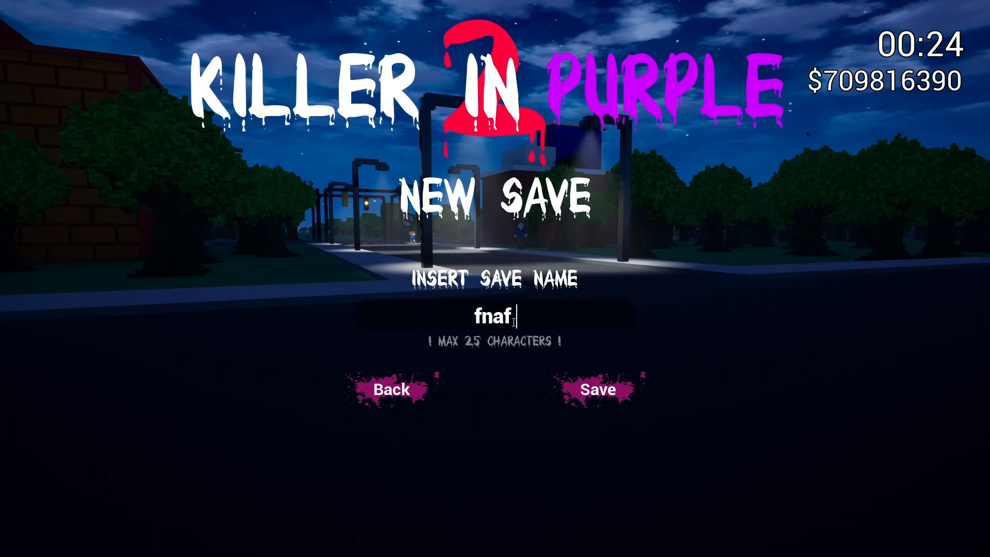
type("900")
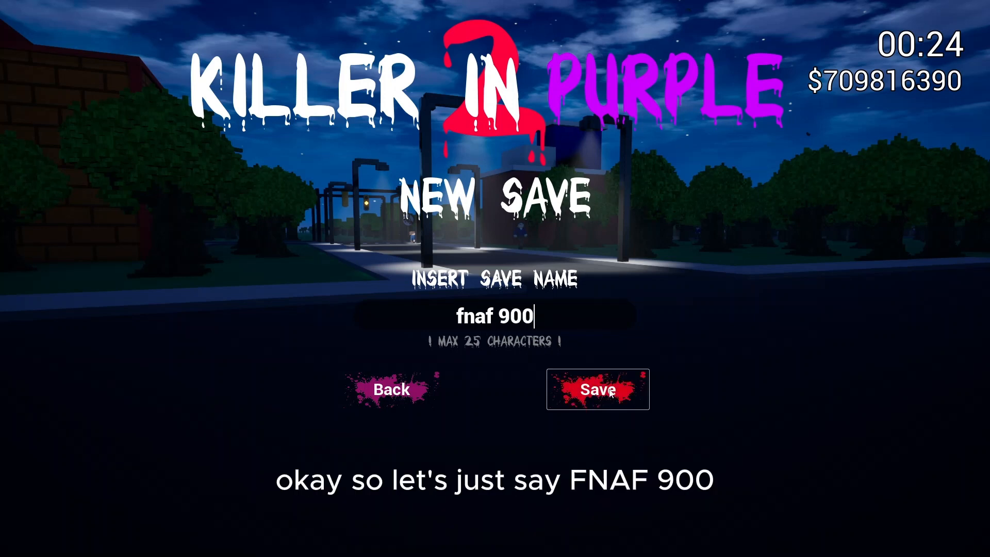
left_click(597, 389)
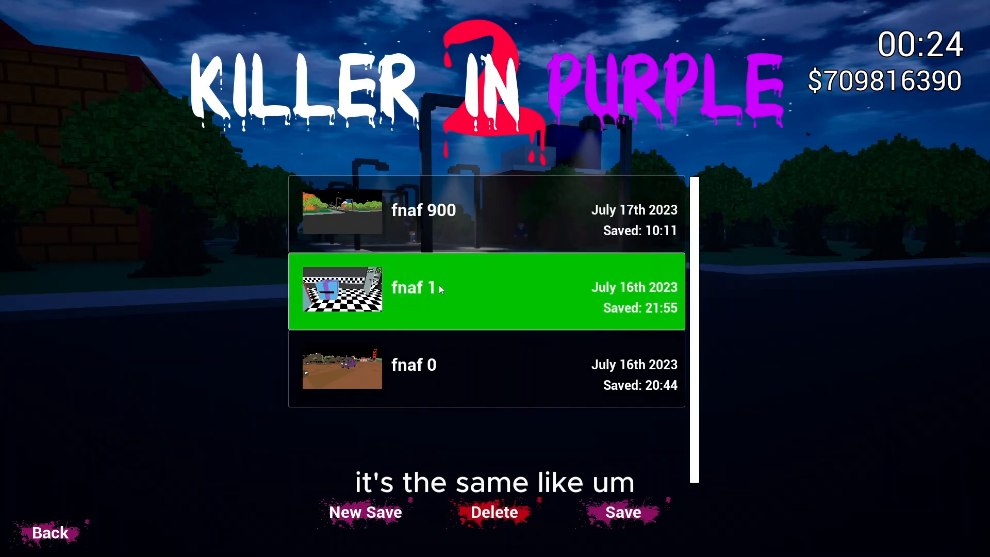
mouse_move(482, 248)
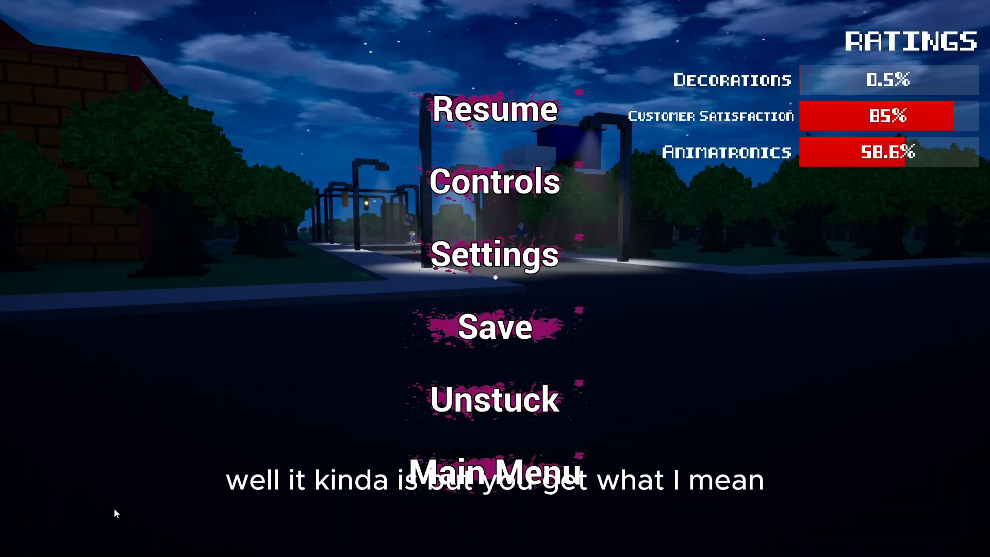
Step: Resume play and travel back to the pizzeria entrance prompt
left_click(495, 106)
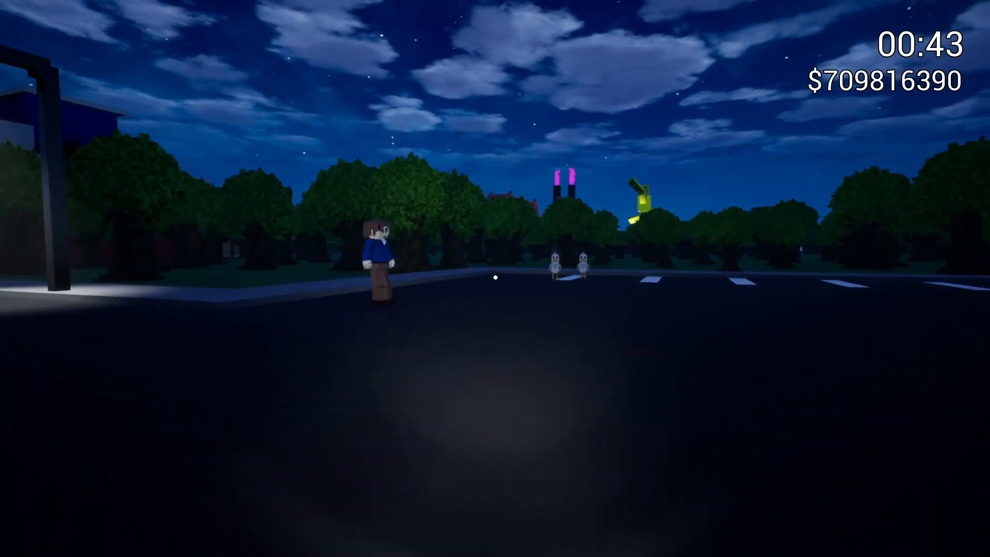
mouse_move(495, 279)
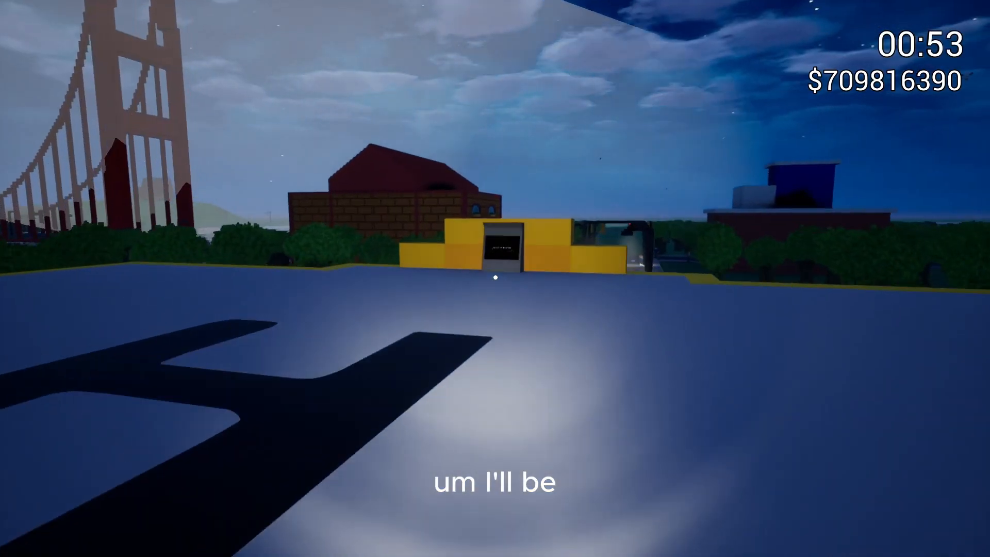
mouse_move(495, 278)
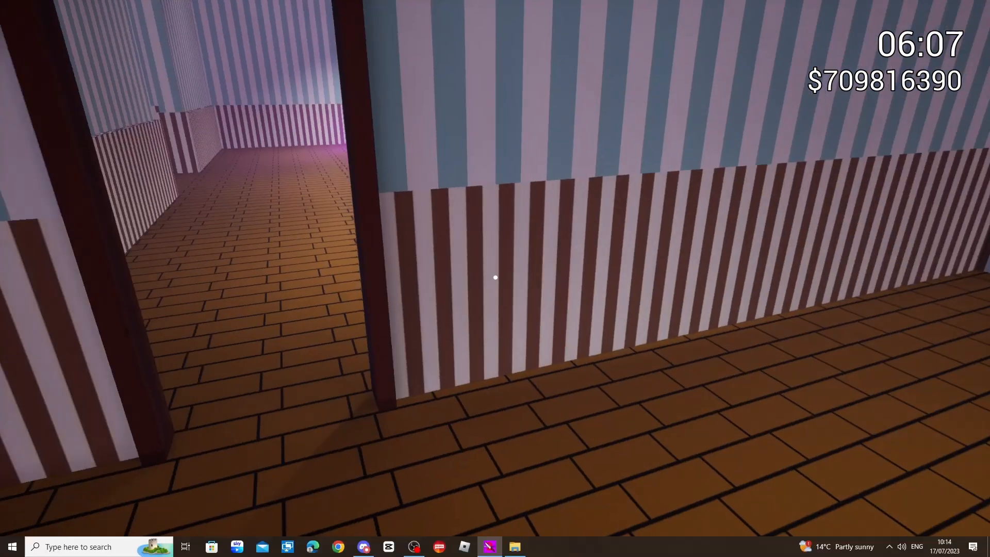
mouse_move(495, 278)
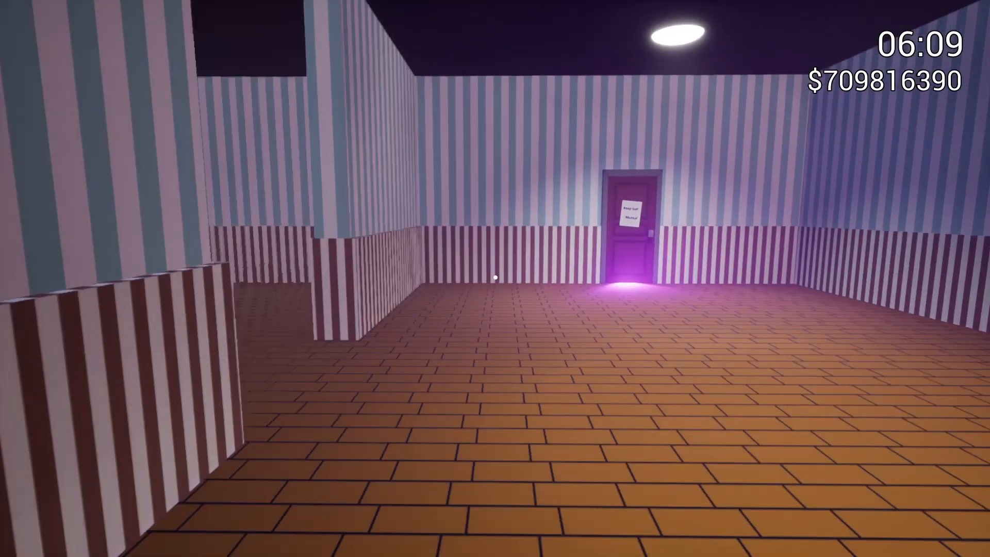
mouse_move(495, 278)
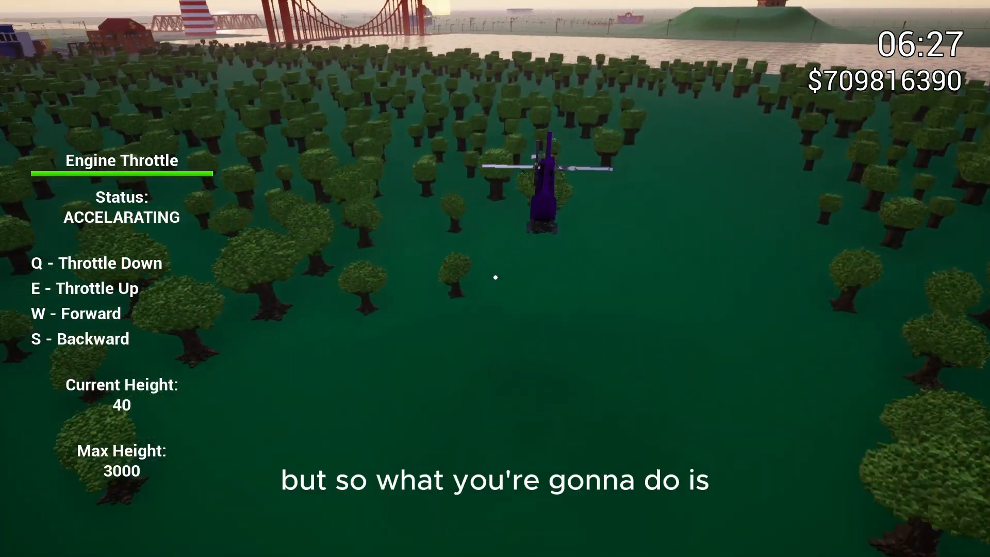
key("w")
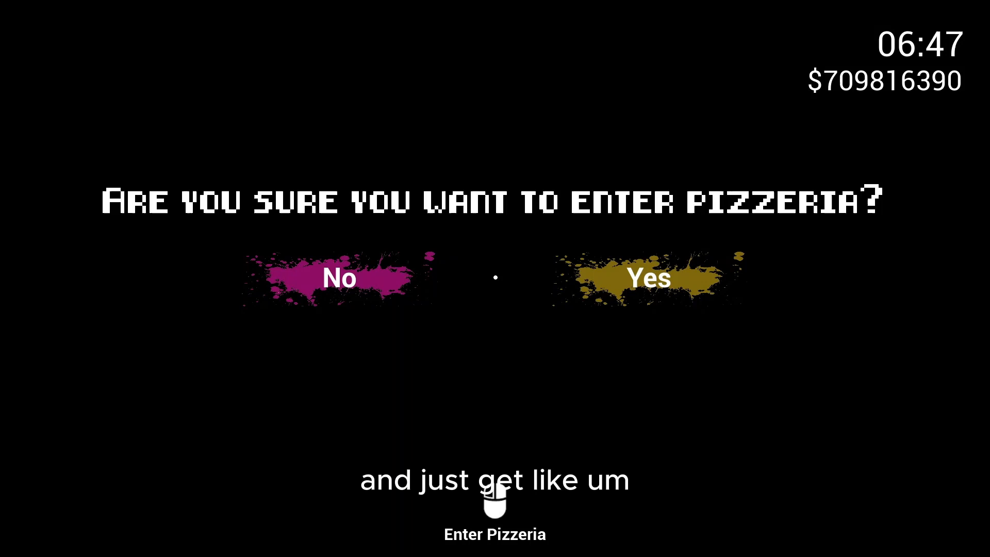
Step: Confirm entering the pizzeria to stand in its dining area
left_click(648, 278)
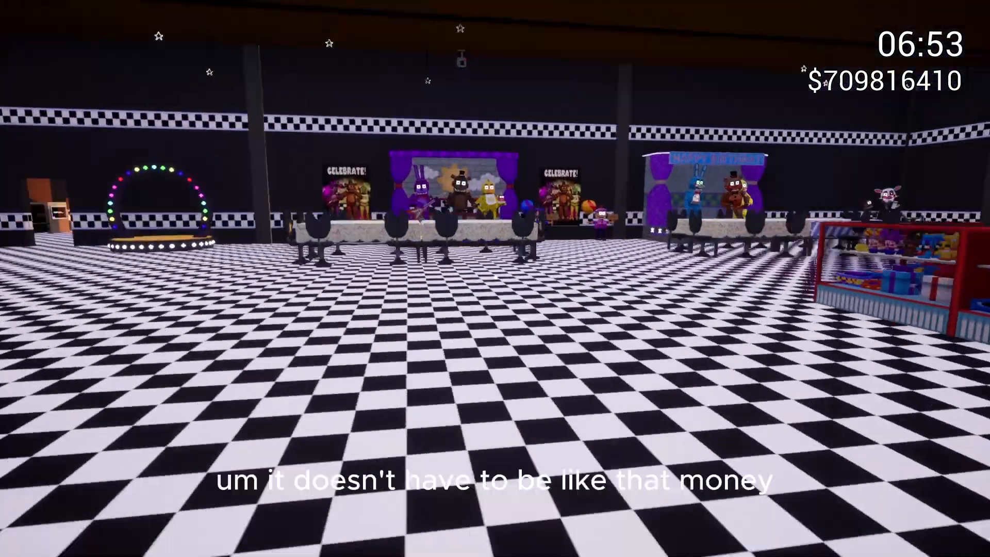
mouse_move(495, 278)
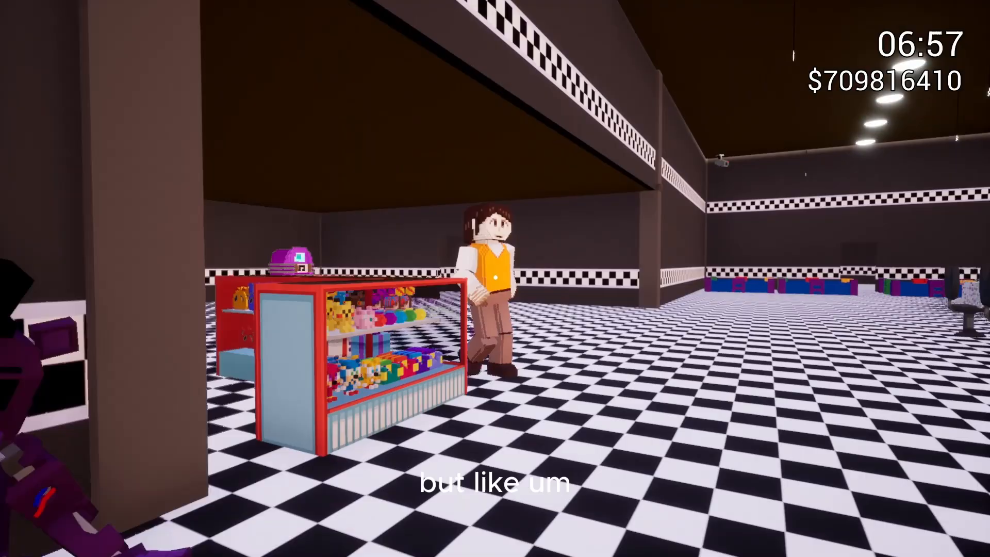
mouse_move(495, 278)
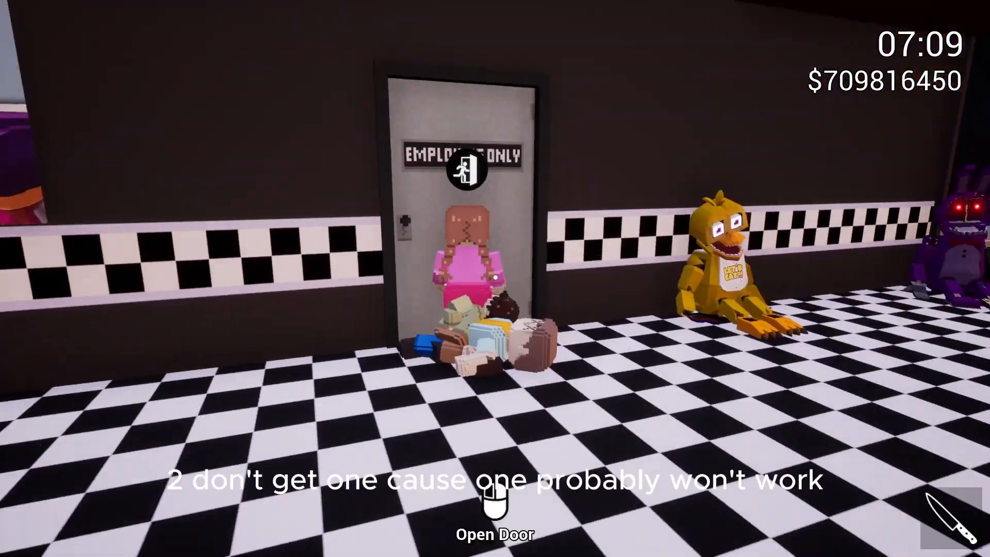
mouse_move(495, 278)
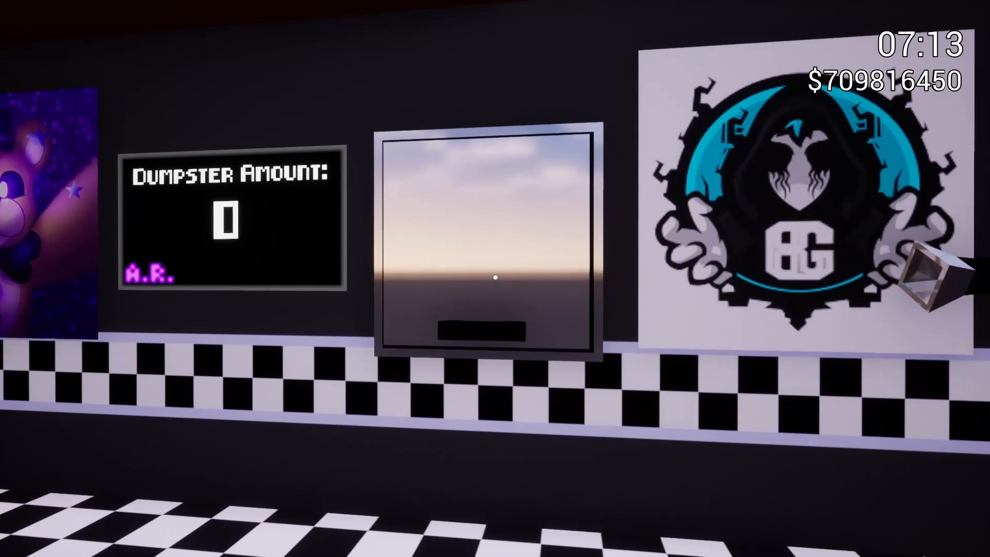
mouse_move(495, 278)
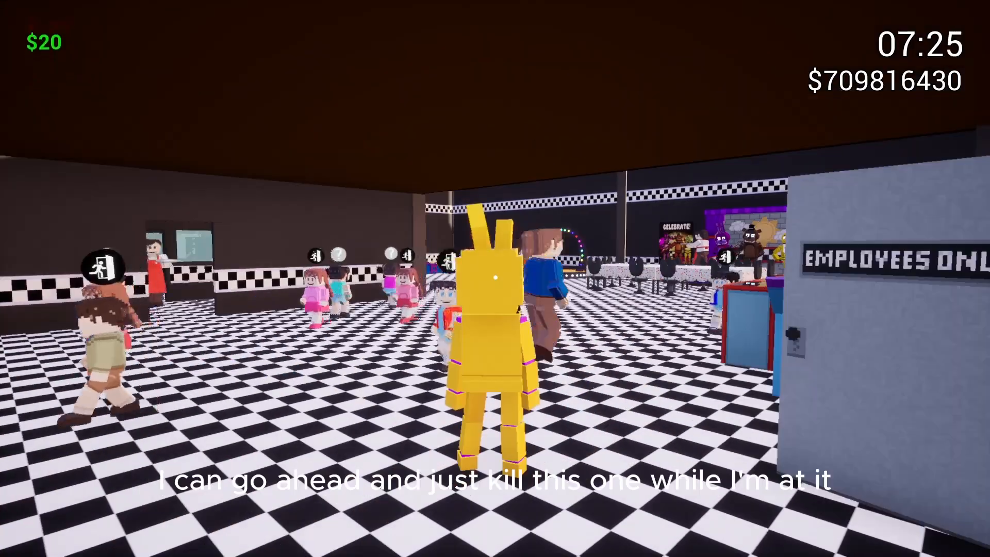
mouse_move(495, 278)
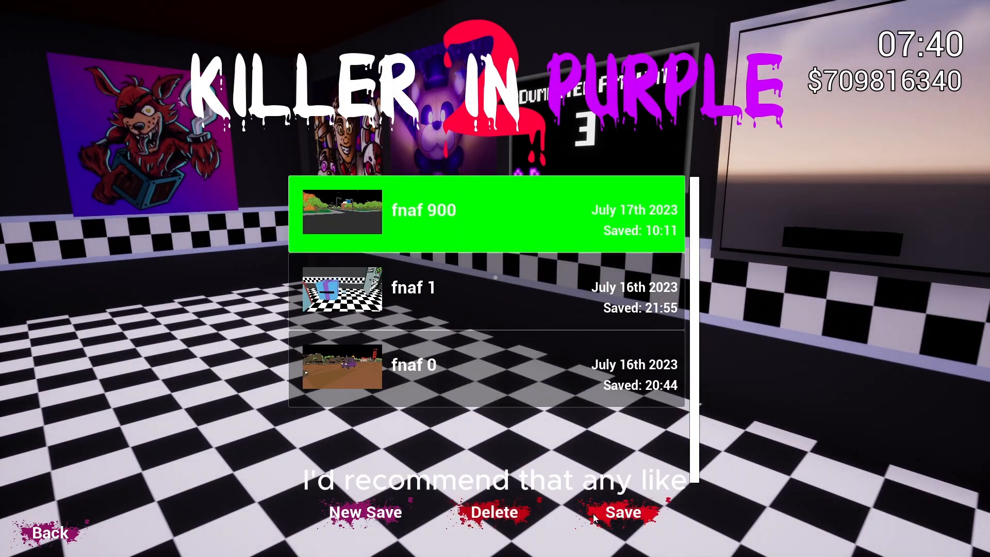
Step: Overwrite the fnaf 900 save slot with the current progress
left_click(622, 512)
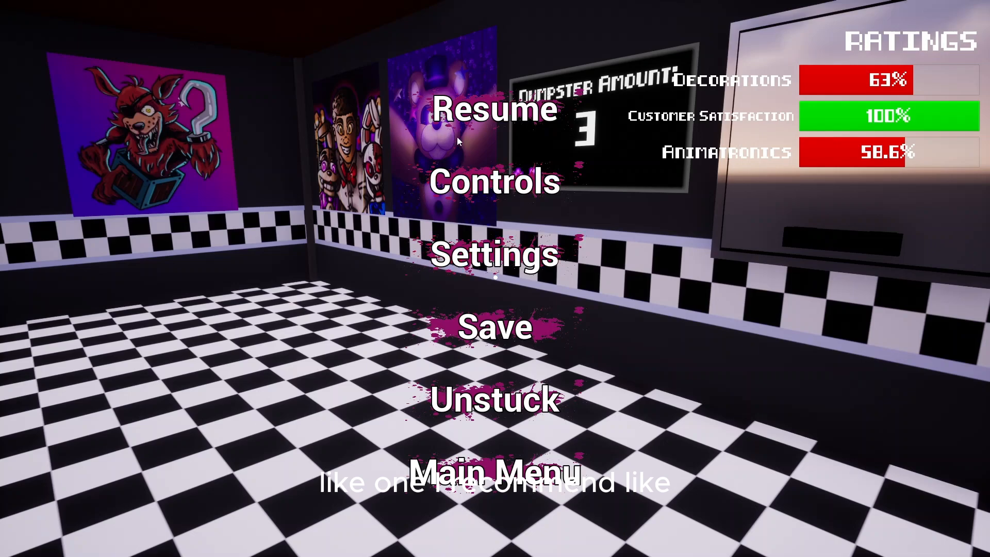
left_click(495, 107)
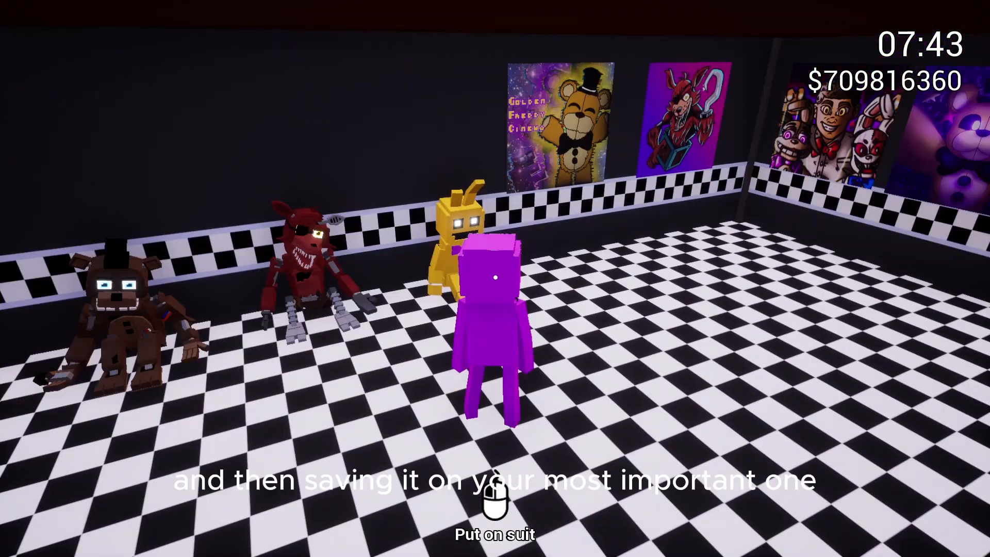
mouse_move(495, 278)
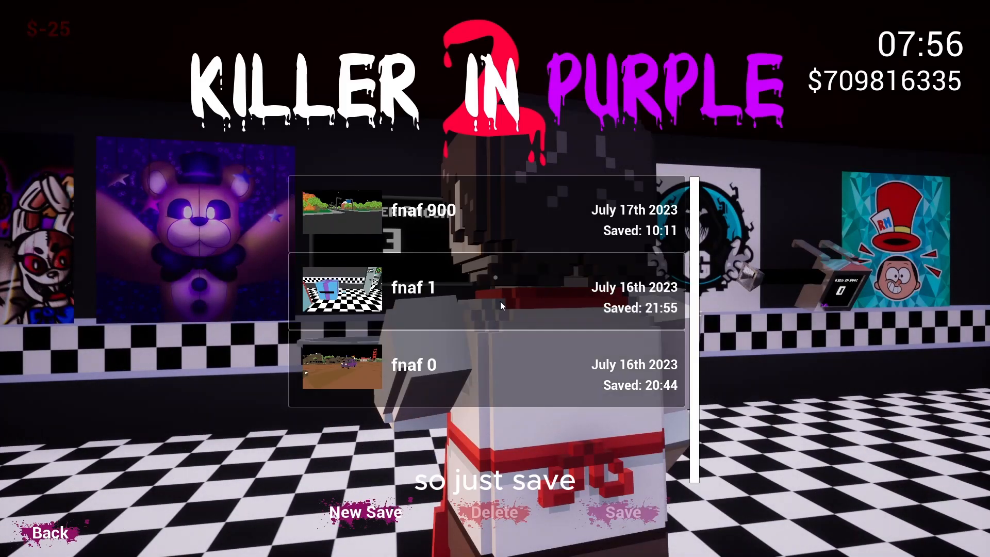
left_click(487, 219)
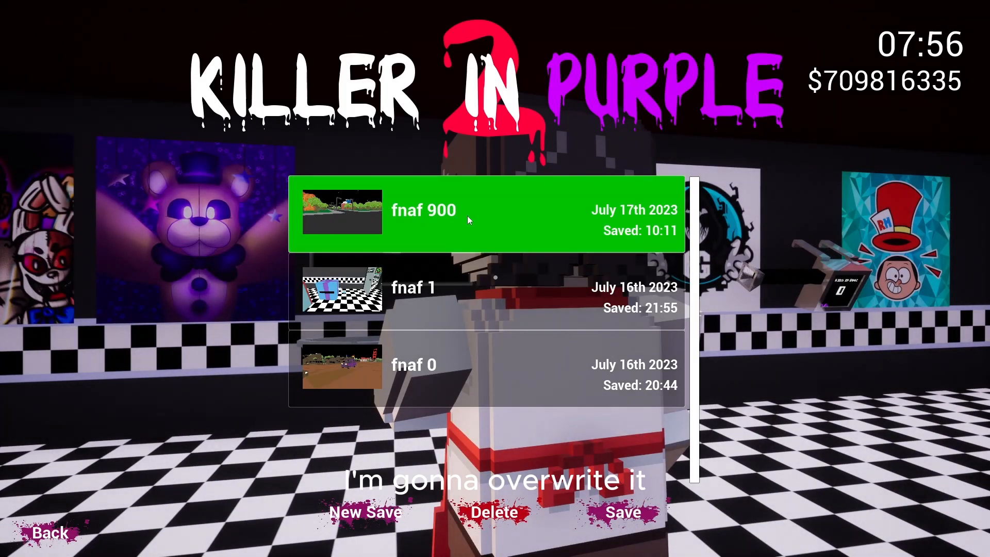
mouse_move(455, 414)
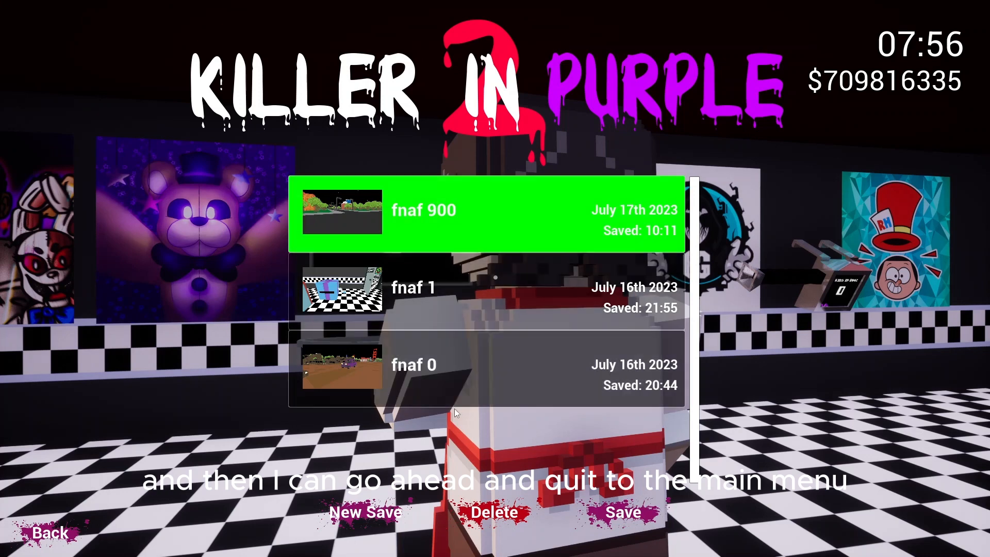
left_click(621, 512)
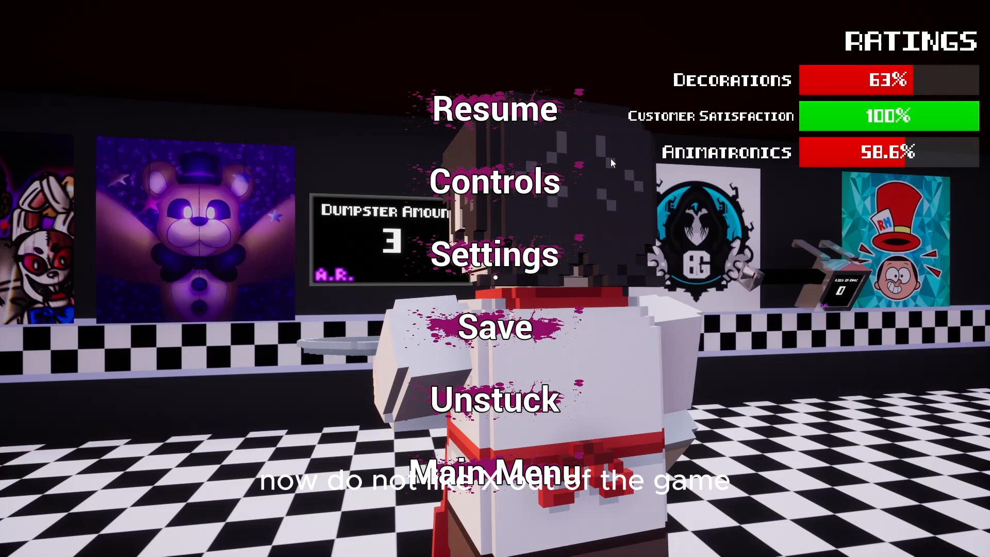
Step: Quit to the main menu, confirm, and continue past the title screen
left_click(496, 470)
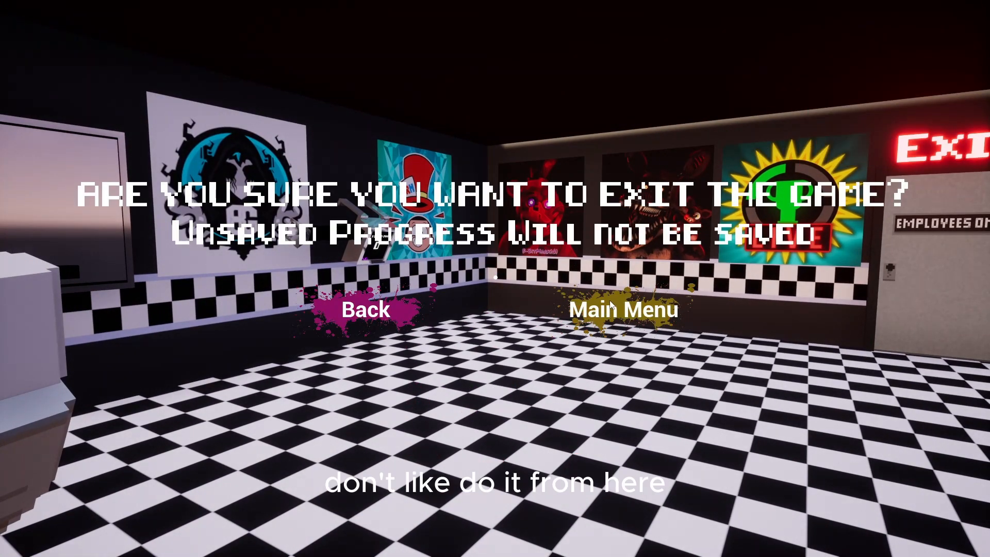
left_click(624, 310)
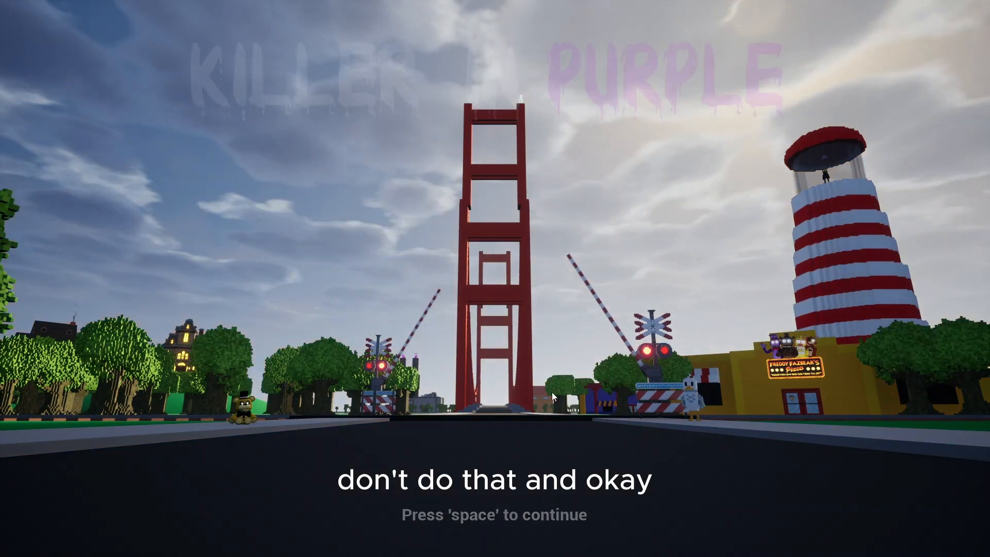
key("space")
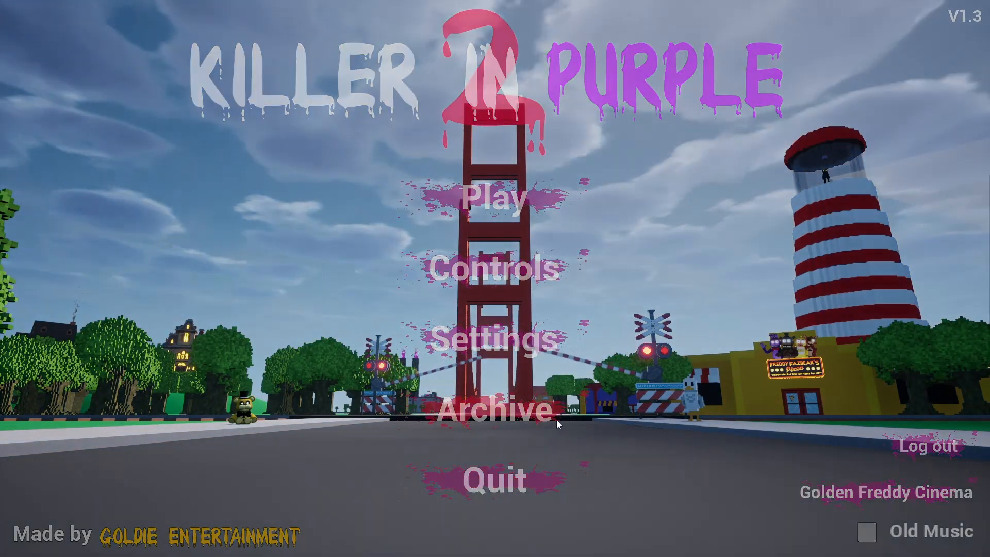
Step: Minimise the OBS Studio recorder window
left_click(12, 546)
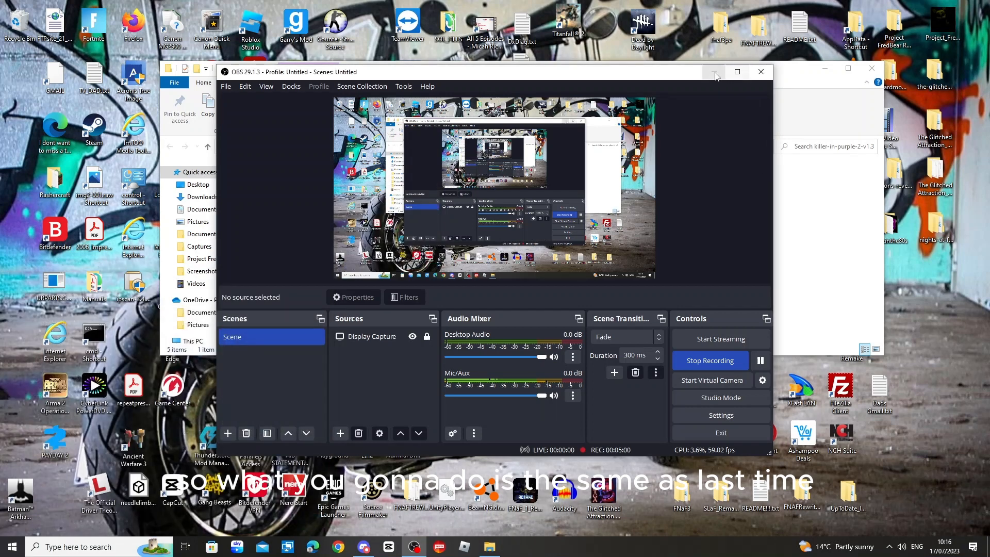
left_click(714, 71)
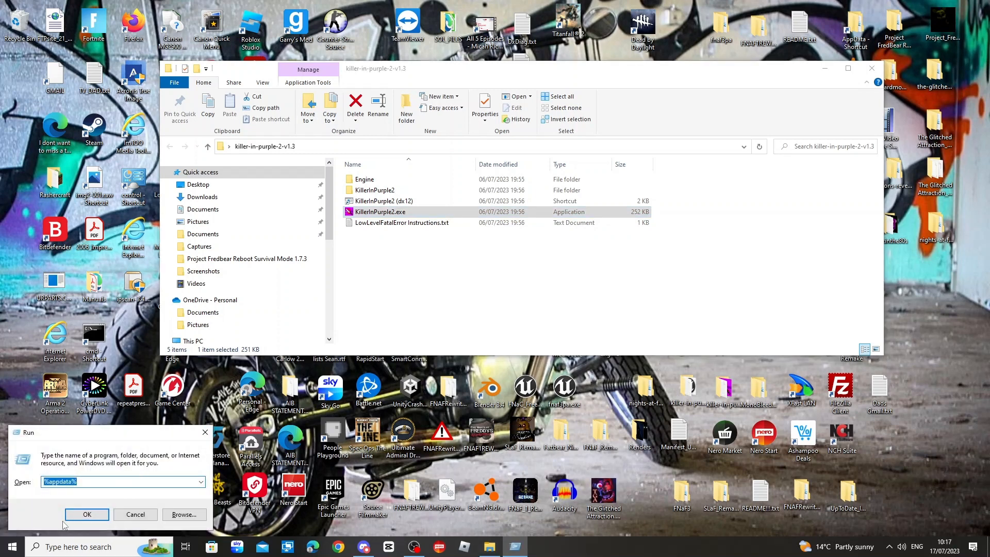
Step: Browse AppData, Local, KillerinPurple2 to the SaveGames folder
left_click(86, 514)
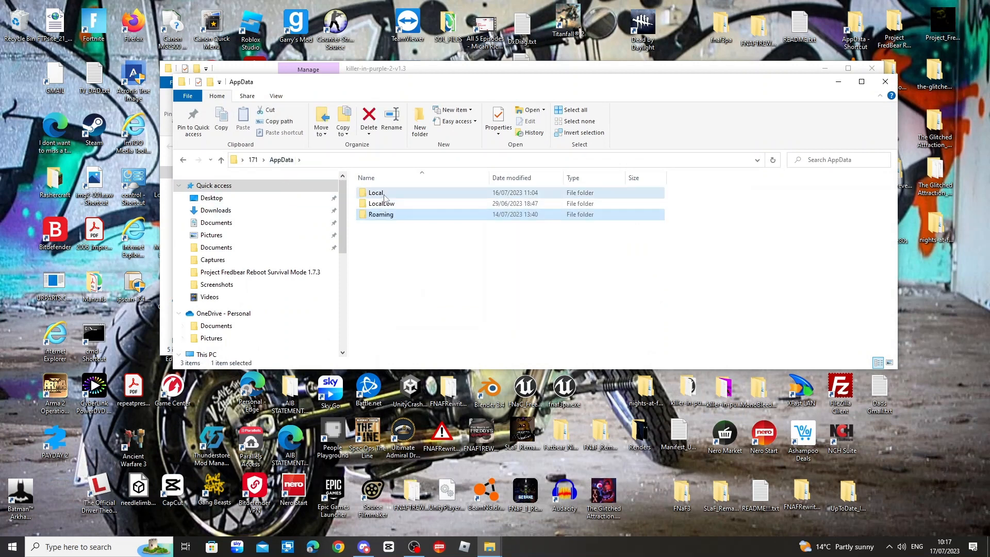
double_click(376, 193)
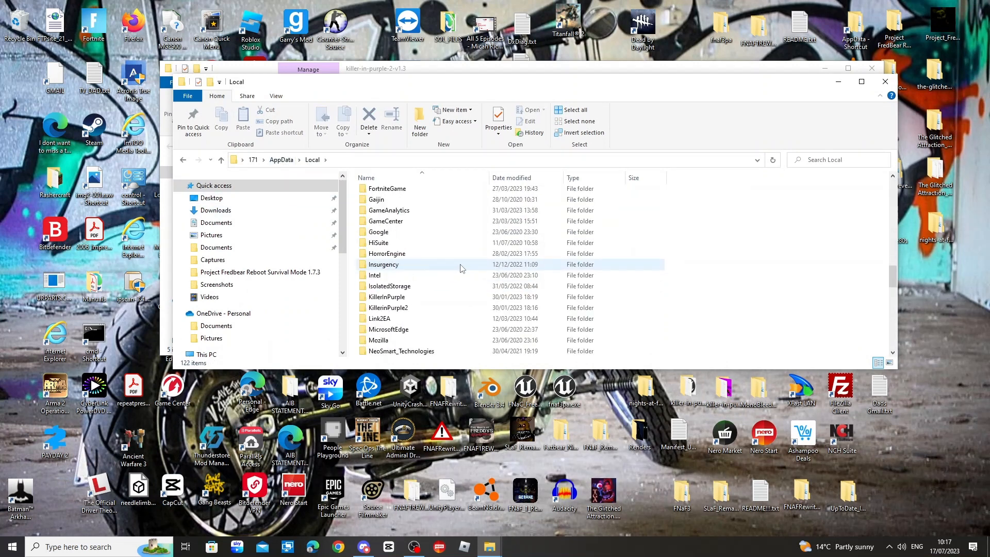
scroll("down", 3)
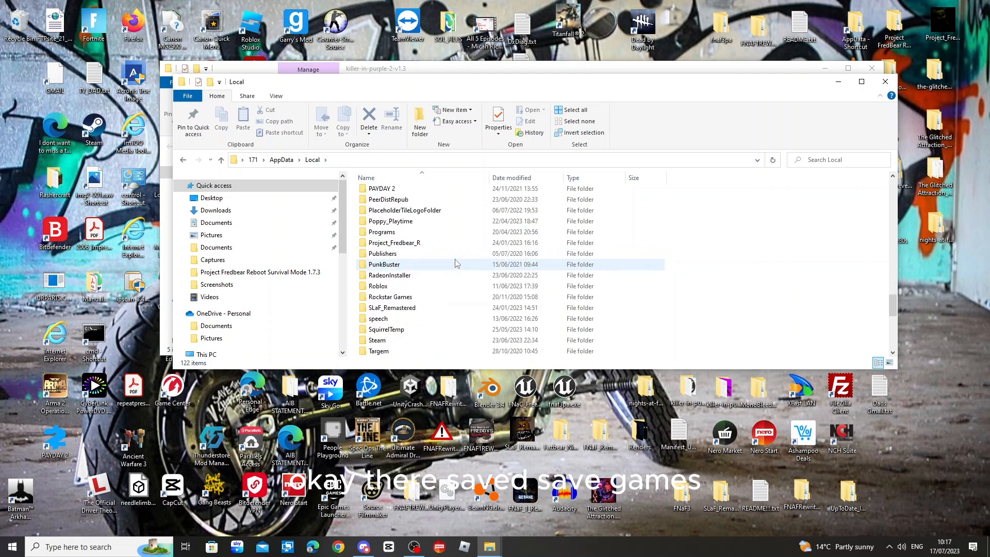
scroll("down", 3)
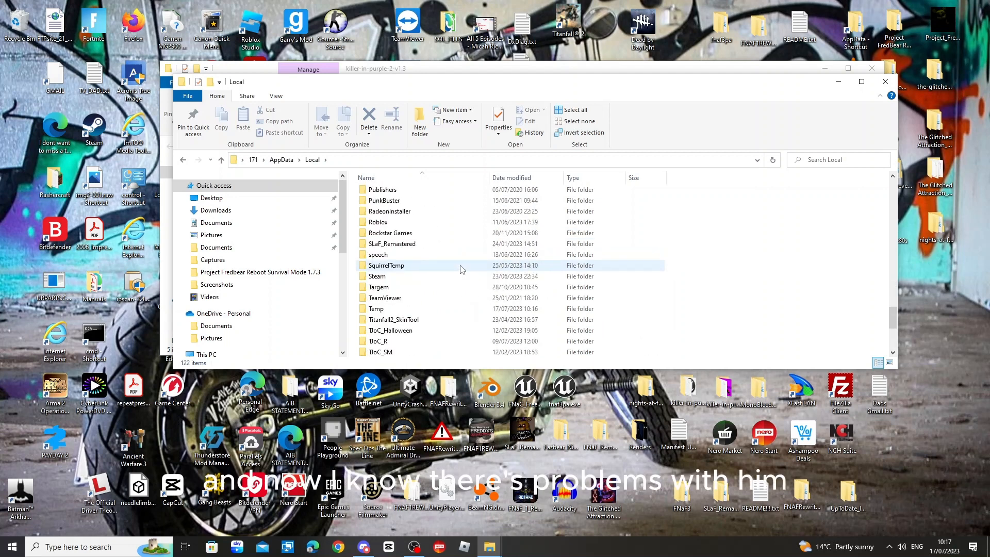
scroll("up", 3)
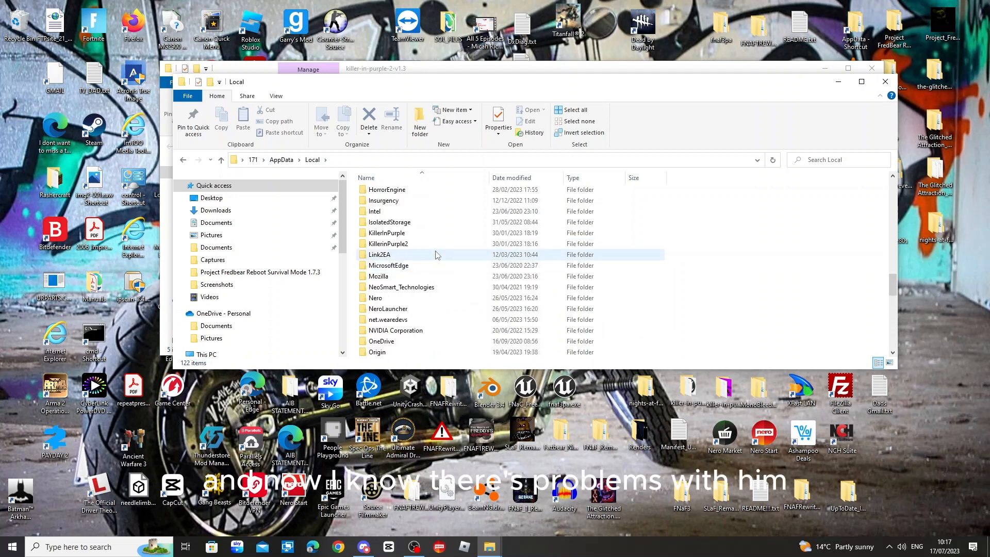
double_click(388, 244)
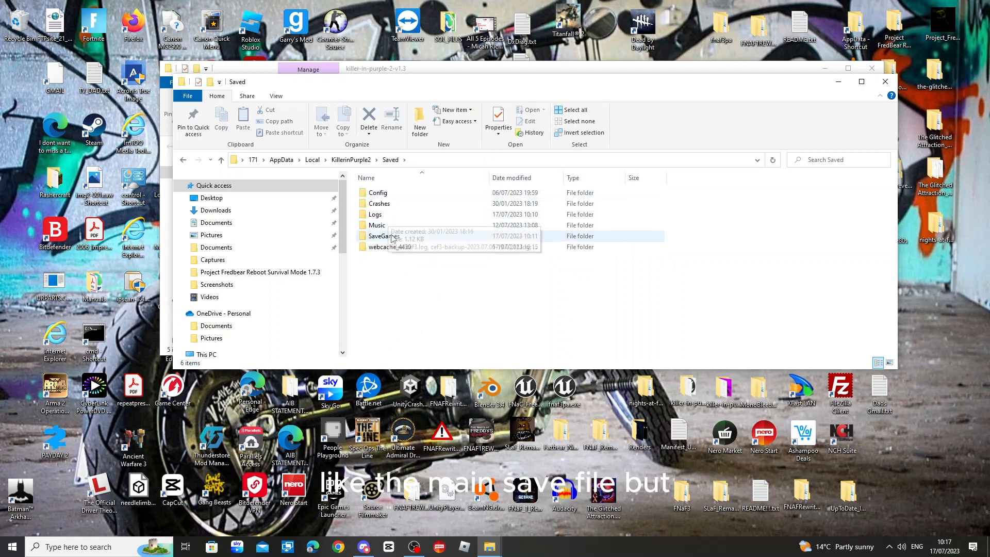
double_click(379, 236)
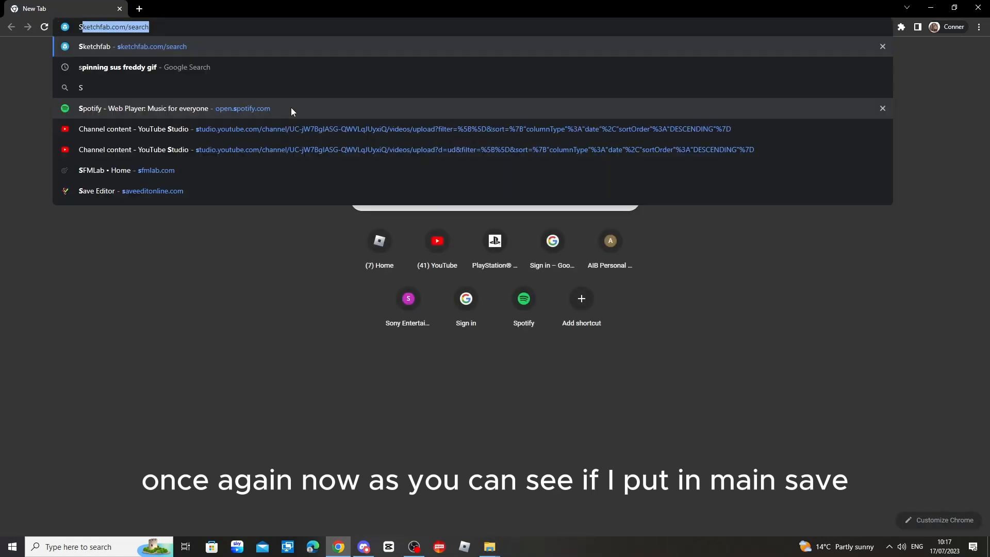
Step: Load saveeditonline.com and bring the SaveGames folder window alongside it
left_click(131, 191)
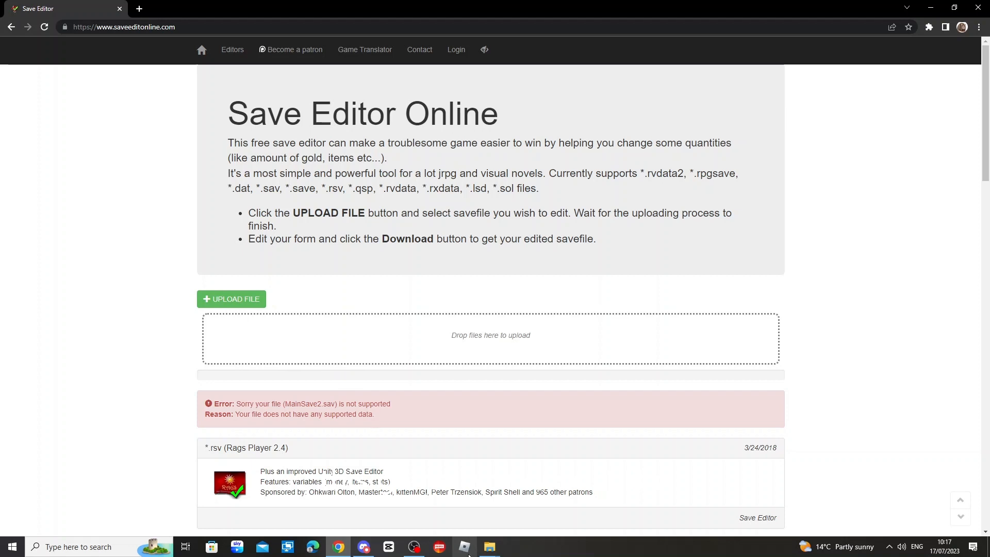
left_click(489, 547)
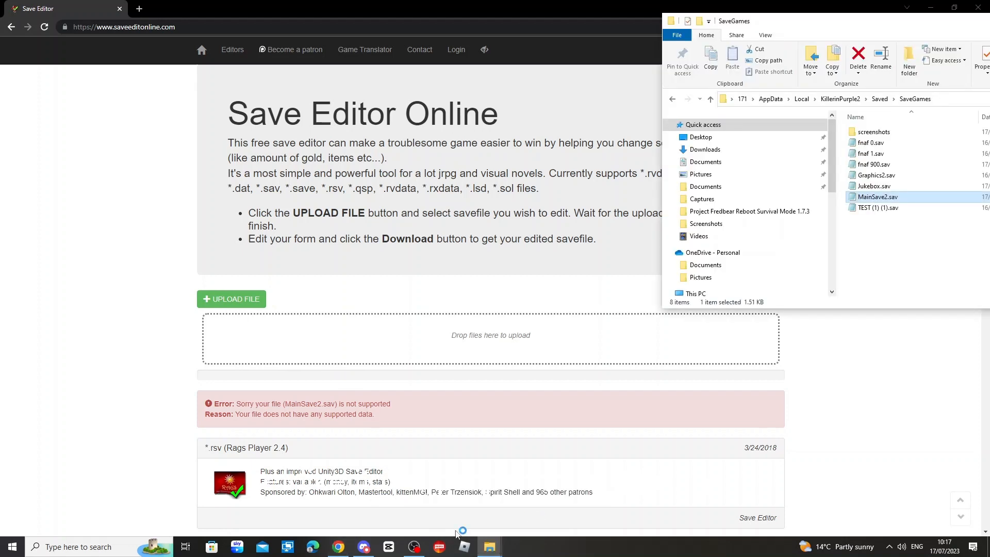
mouse_move(424, 462)
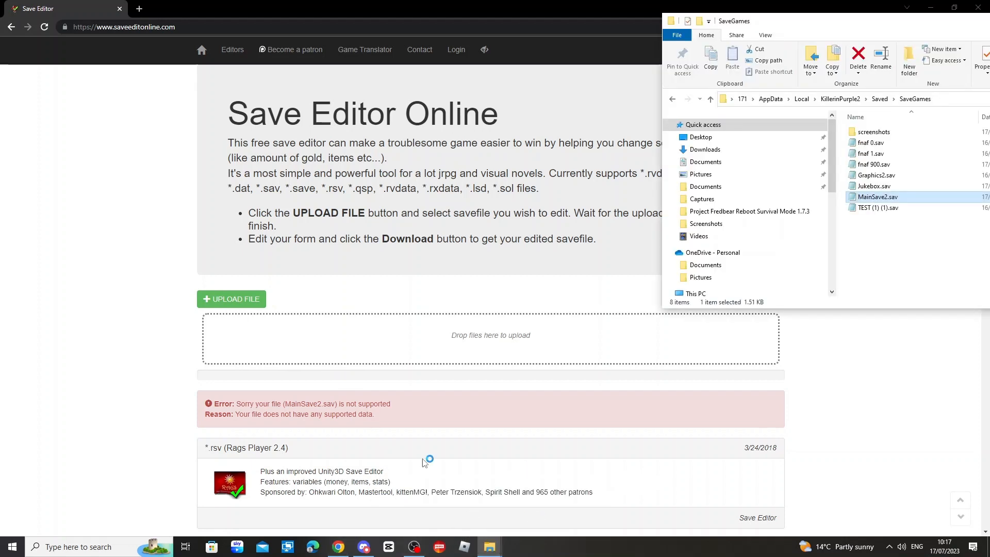
mouse_move(431, 428)
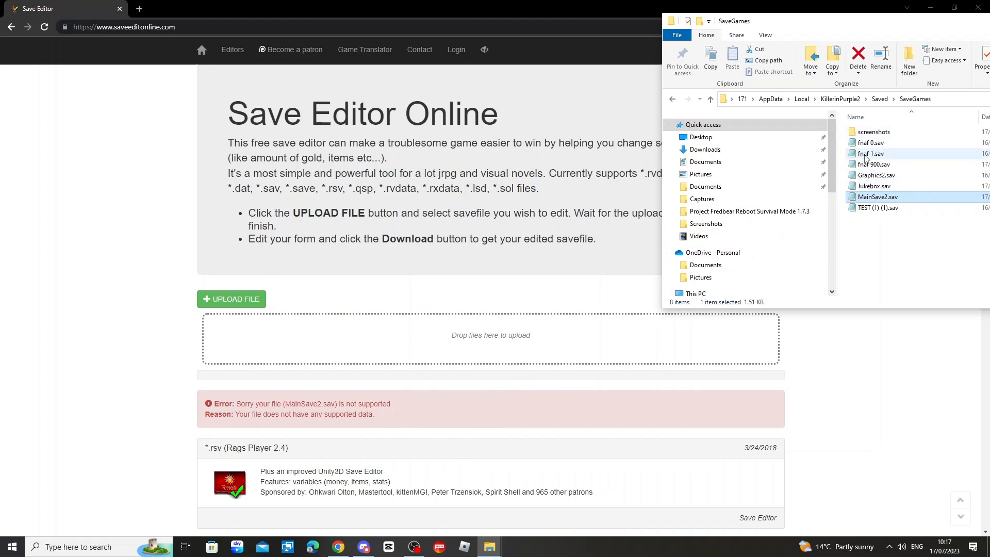
mouse_move(875, 177)
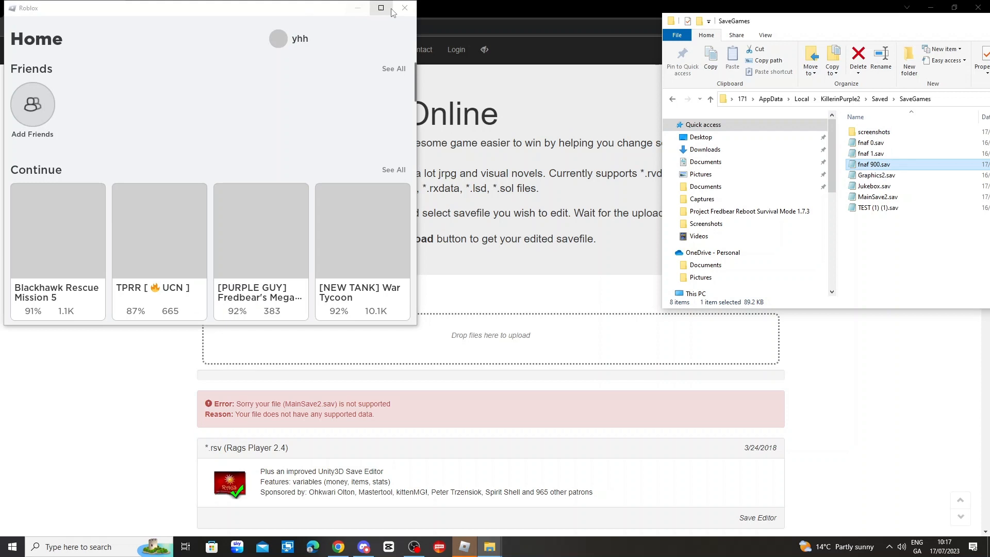
Step: Dismiss the Roblox pop-up and open the KidsInDumpster value prompt for fnaf 900.sav
left_click(403, 7)
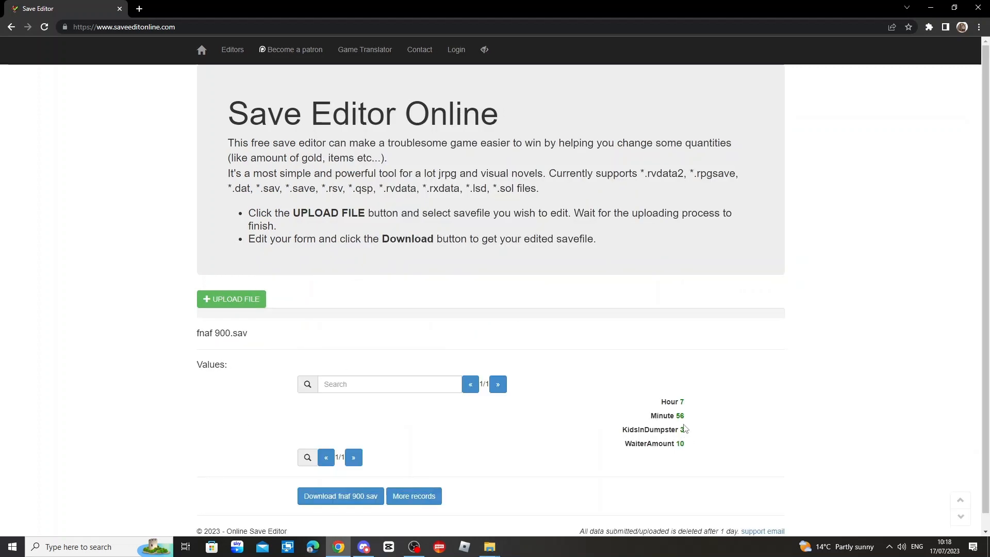
left_click(678, 430)
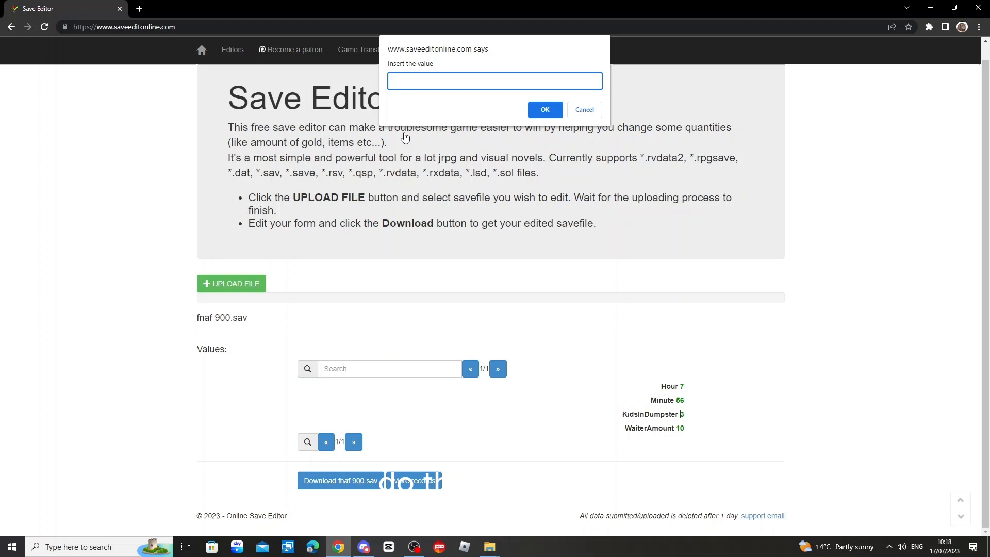
Step: Enter 100000000 as the KidsInDumpster amount and confirm it
type("1000000000000")
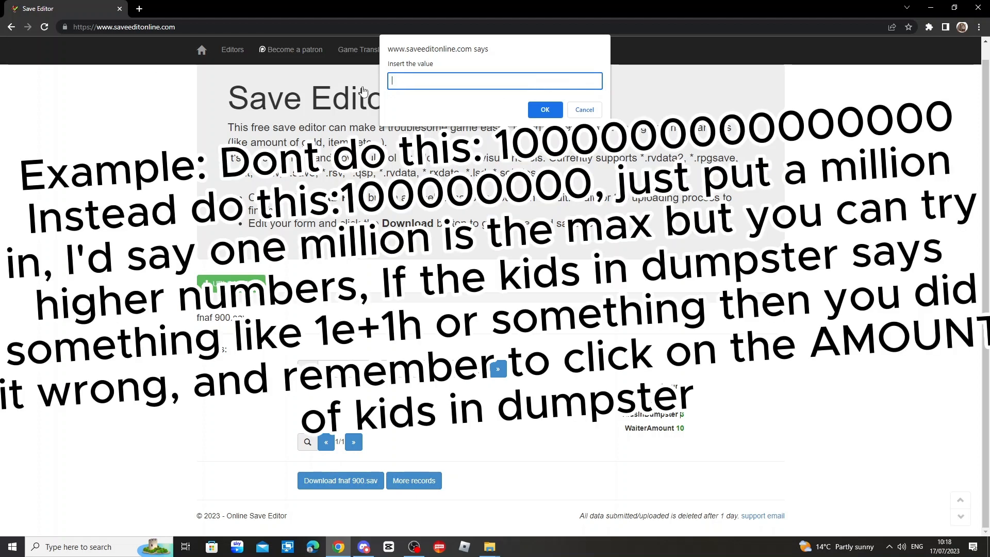
type("1")
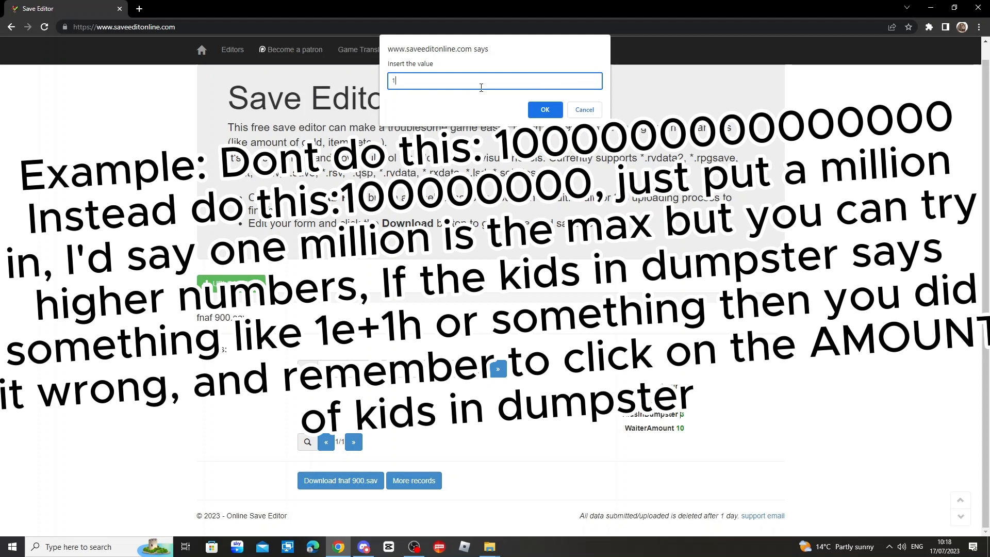
type("0000")
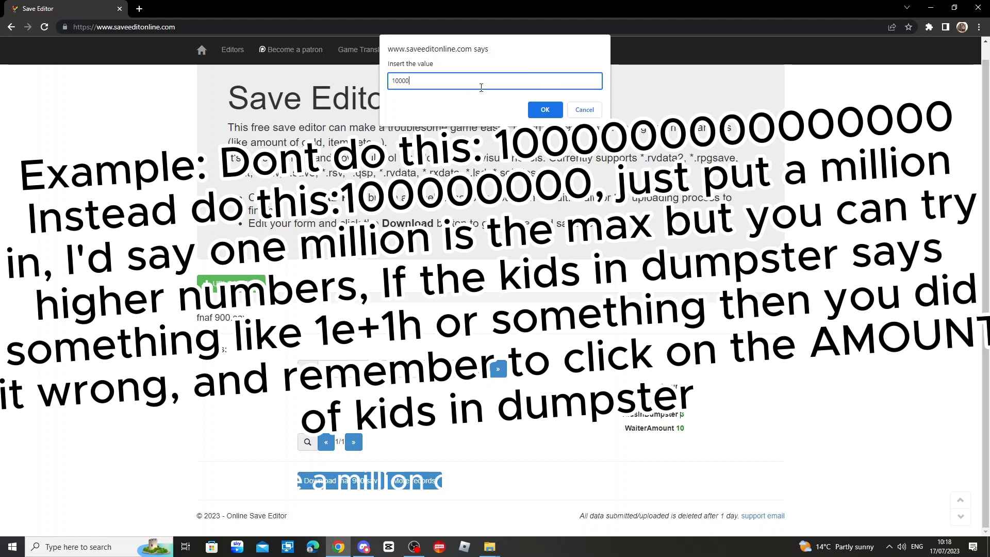
type("0000")
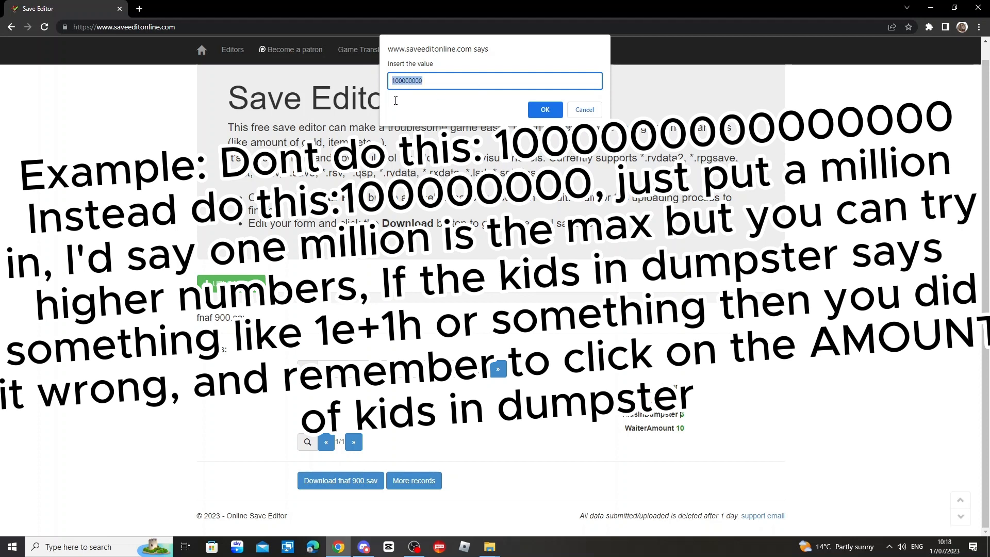
type("100")
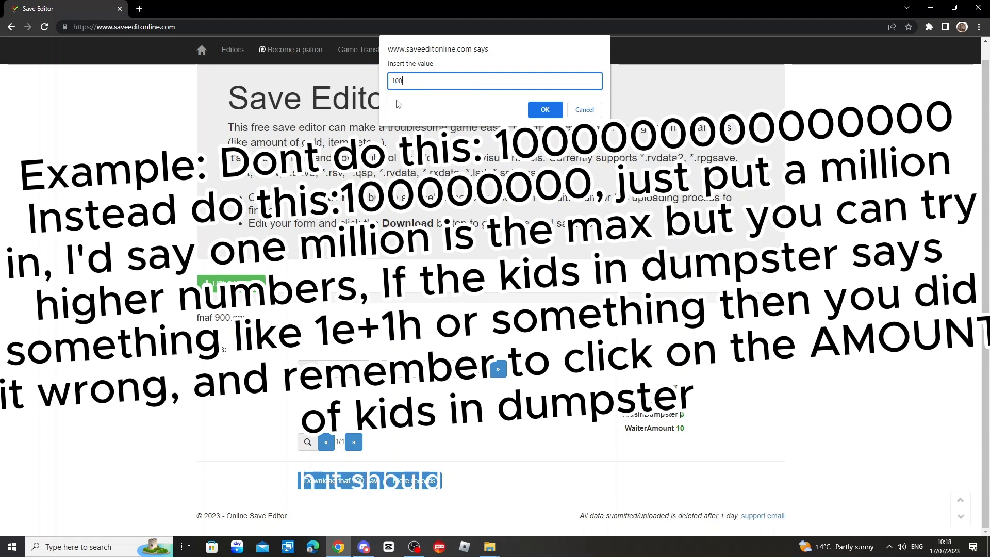
type("0")
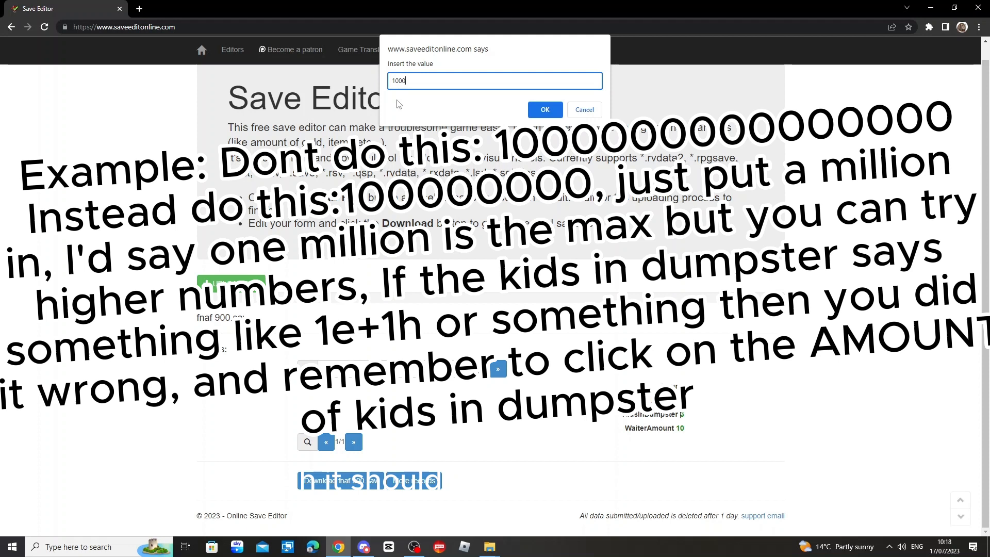
type("100000000")
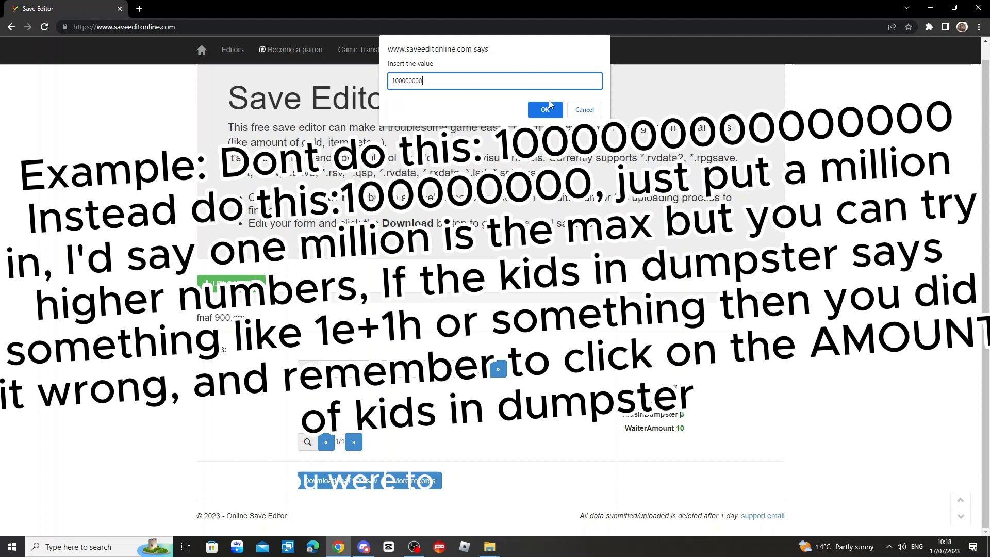
left_click(545, 110)
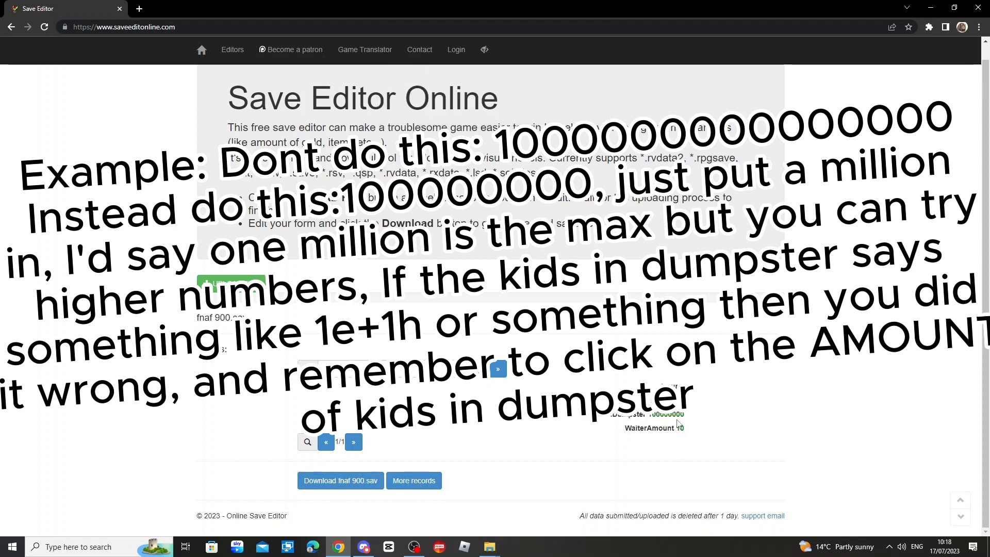
left_click(654, 414)
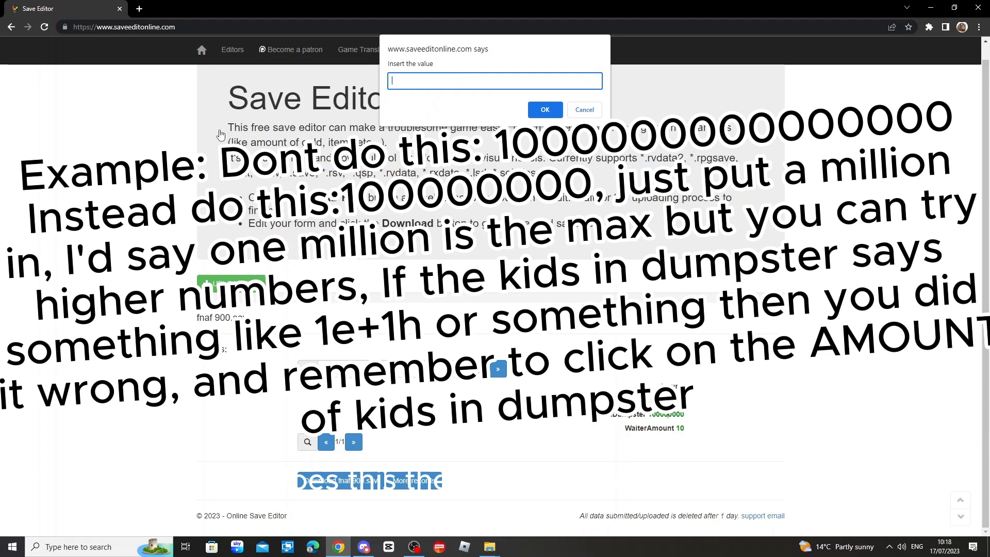
type("1211111111111100000")
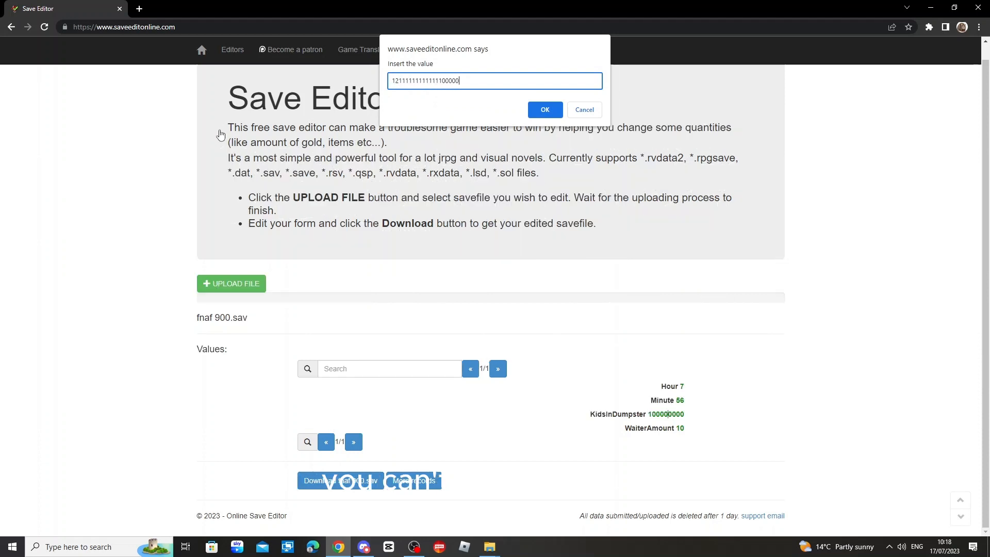
left_click(544, 109)
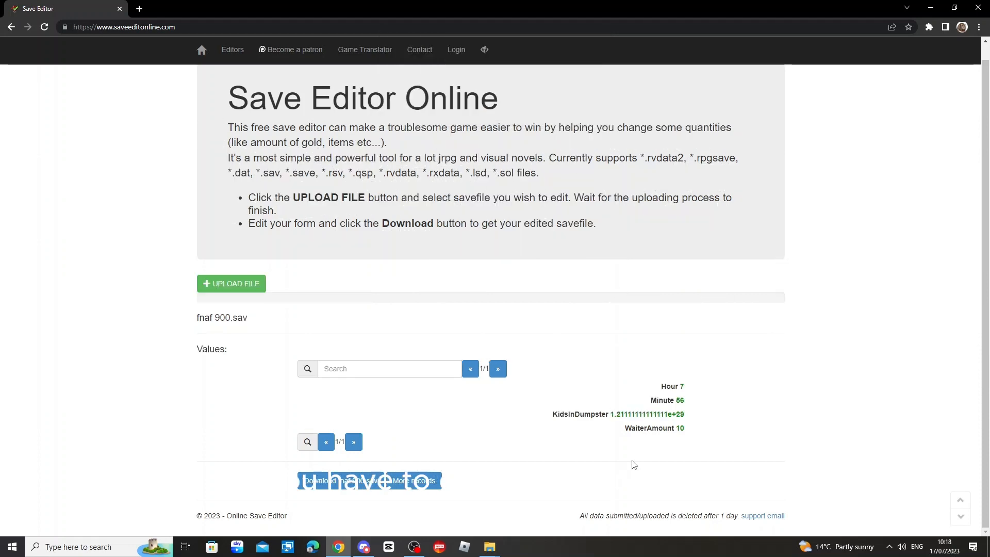
Step: Change KidsInDumpster back to 100000000, then select the WaiterAmount value for editing
left_click(641, 414)
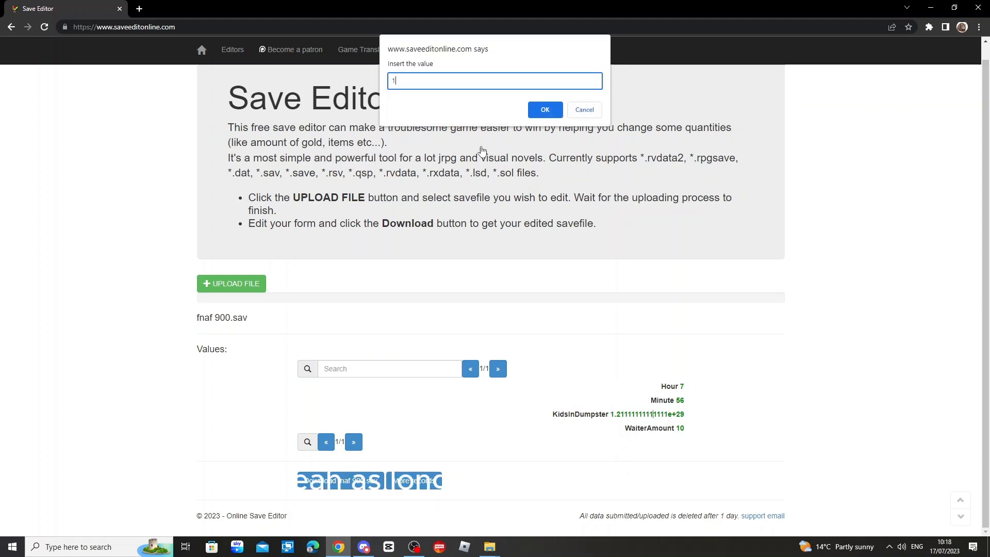
type("100000")
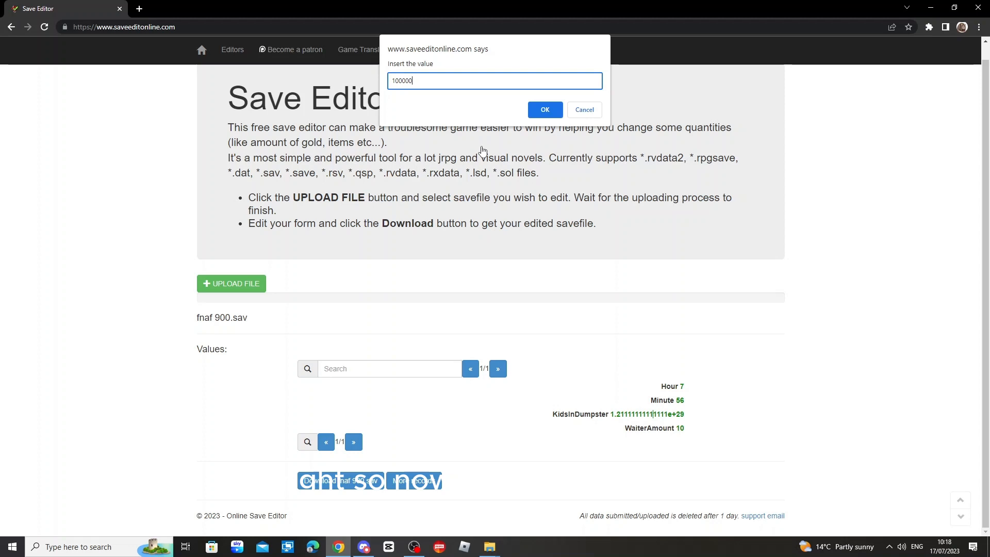
left_click(545, 109)
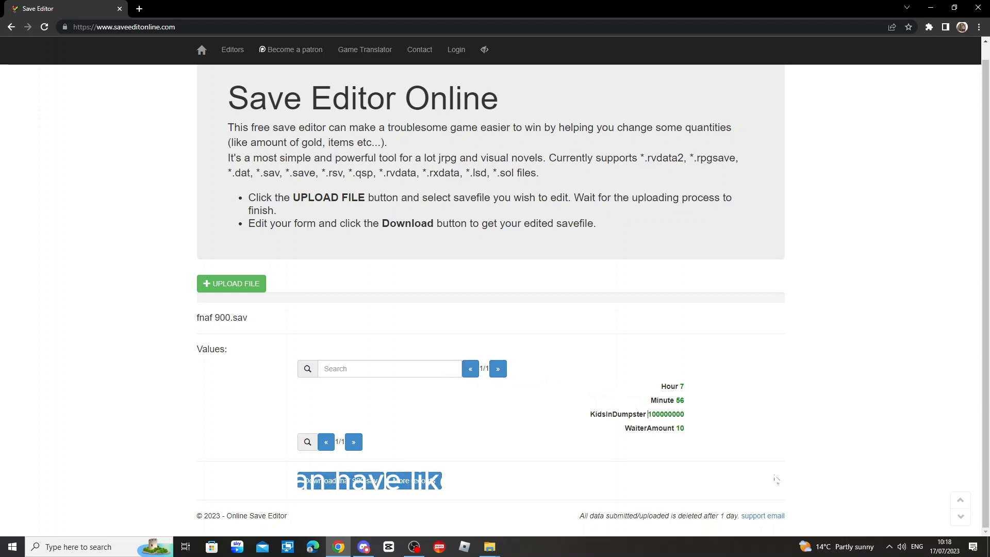
left_click(683, 427)
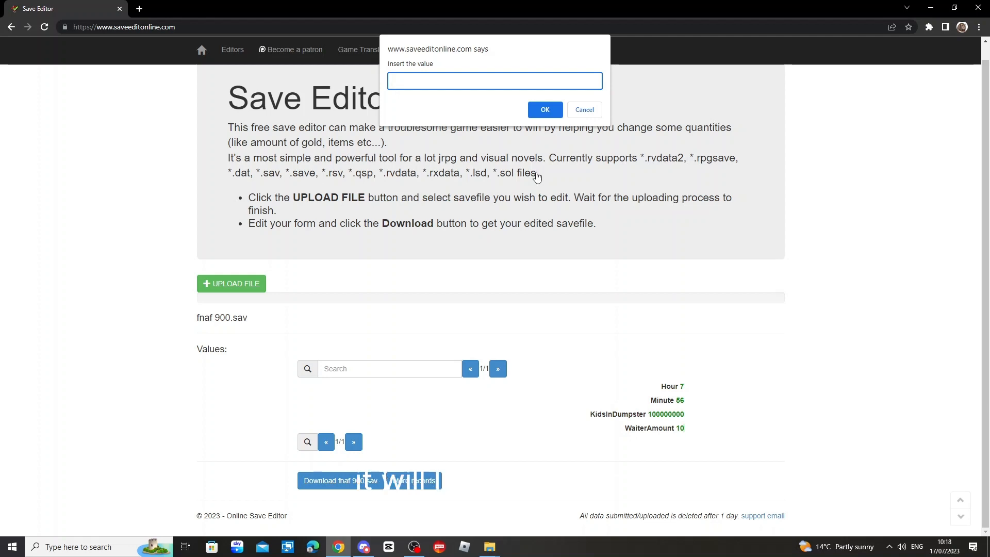
Step: Set WaiterAmount from 10 to 1000, then enter 40 but discard it
type("10")
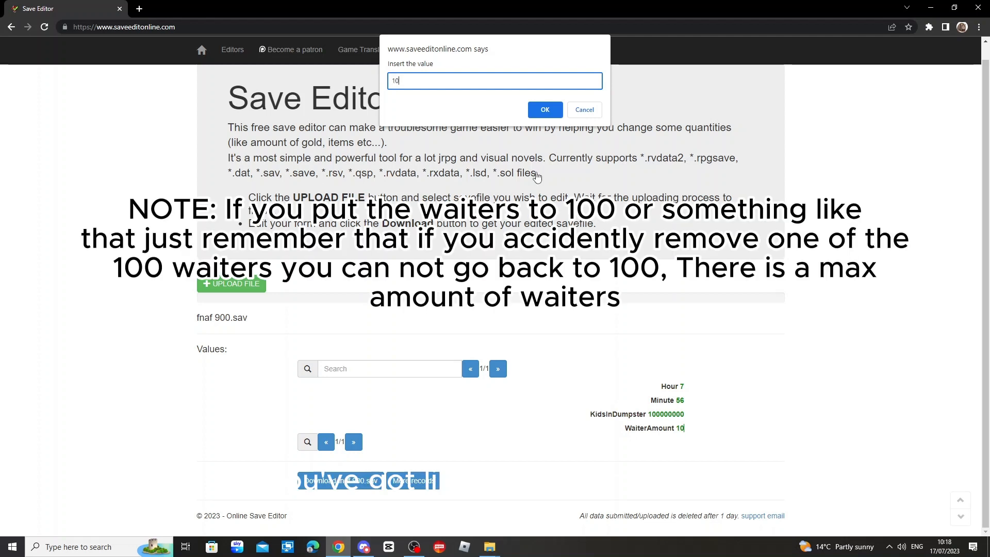
left_click(545, 109)
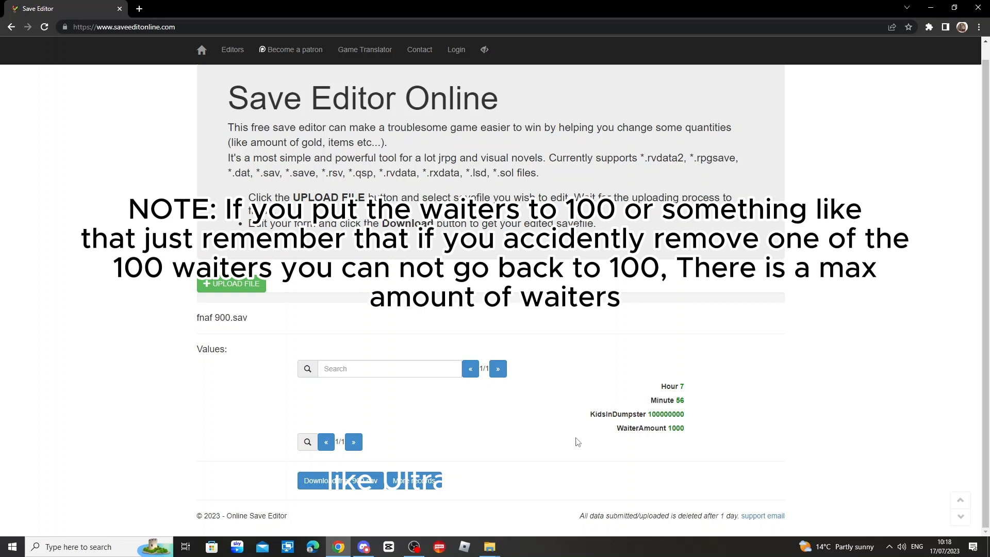
left_click(673, 427)
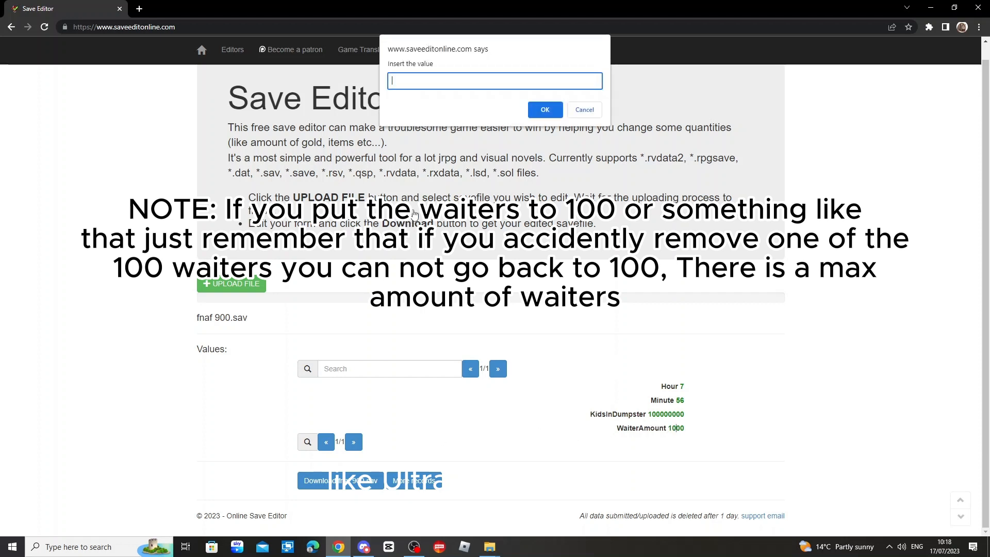
mouse_move(545, 252)
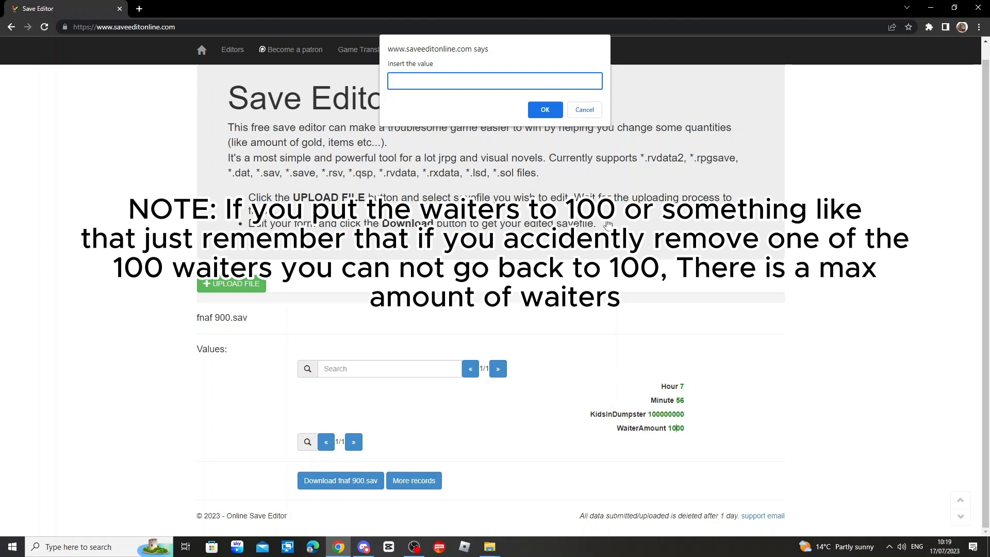
mouse_move(499, 81)
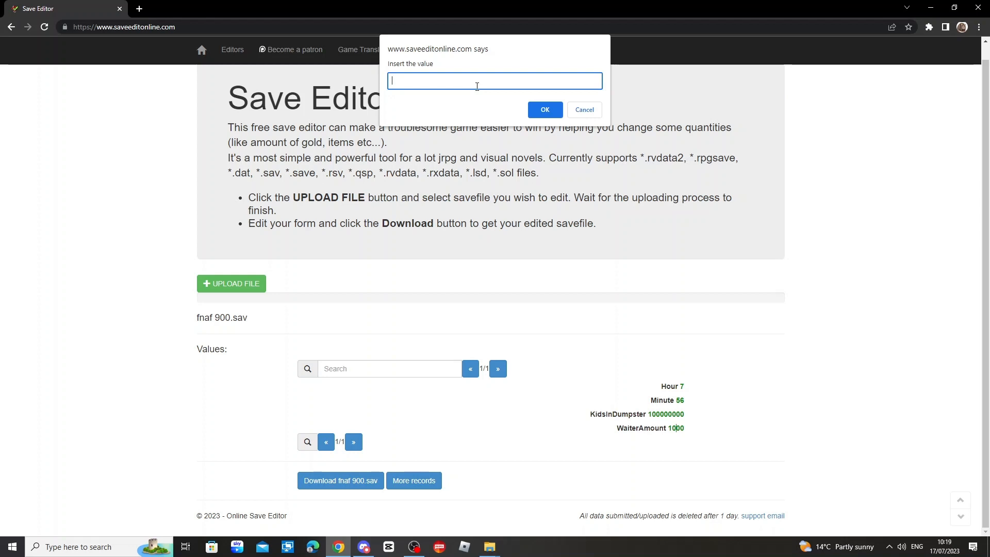
type("40")
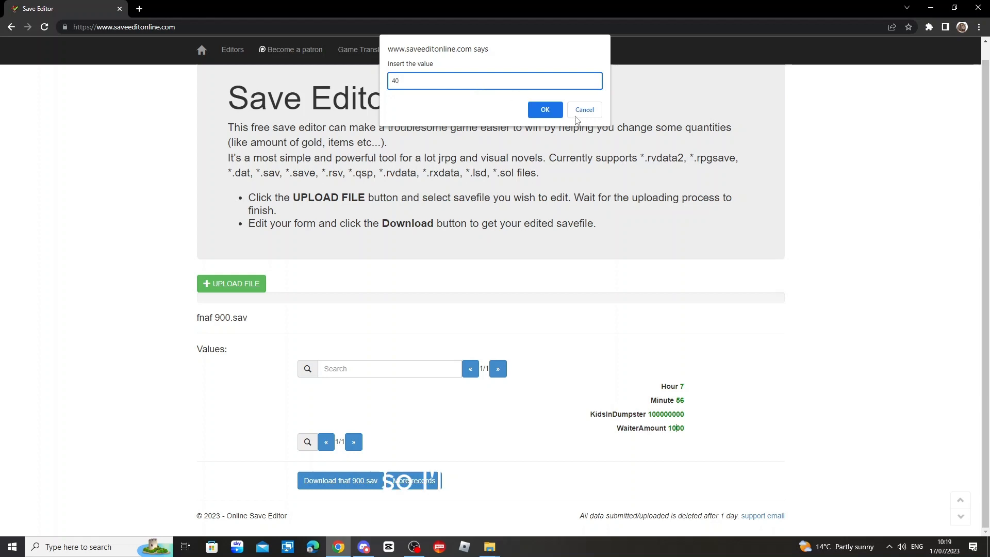
left_click(544, 109)
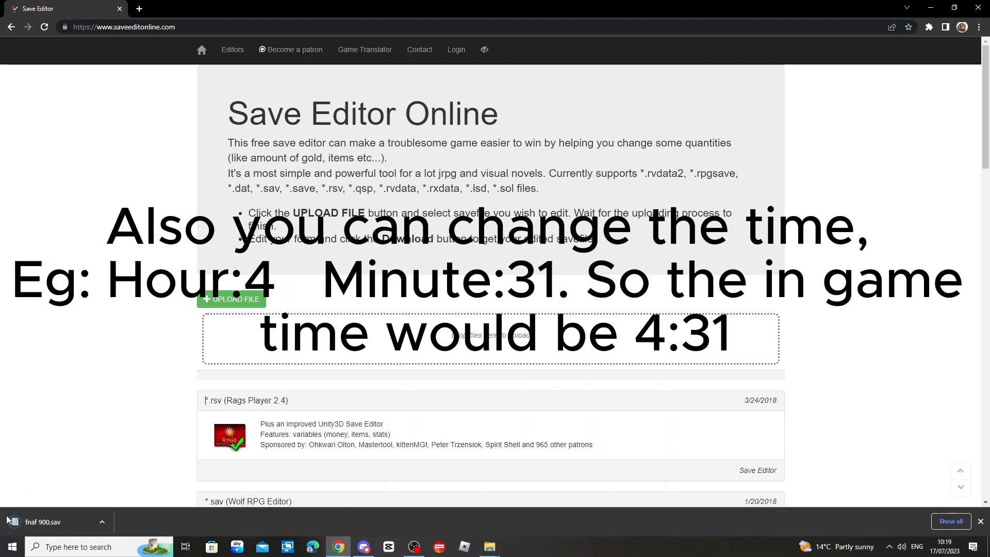
mouse_move(489, 546)
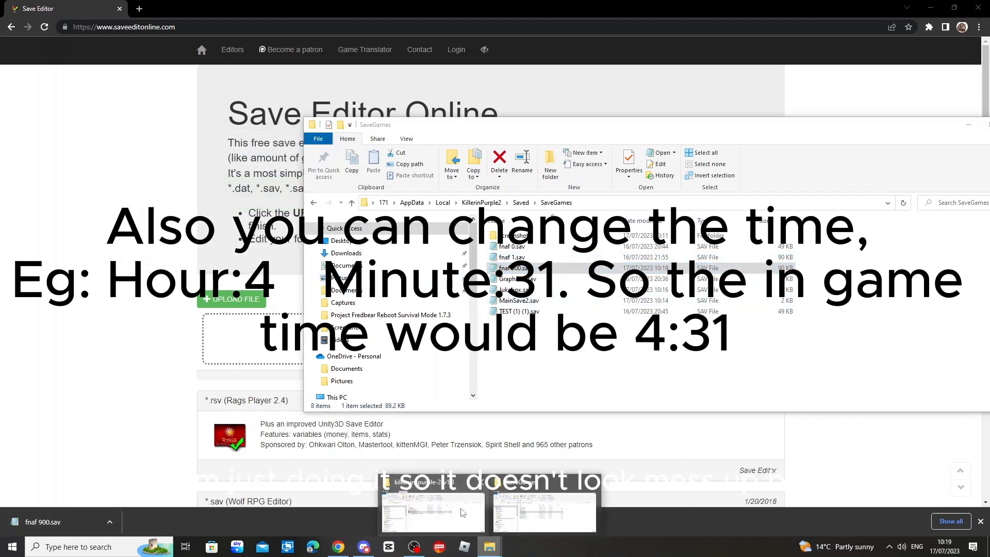
Step: Bring up the killer-in-purple-2-v1.3 folder and launch KillerInPurple2.exe
left_click(431, 511)
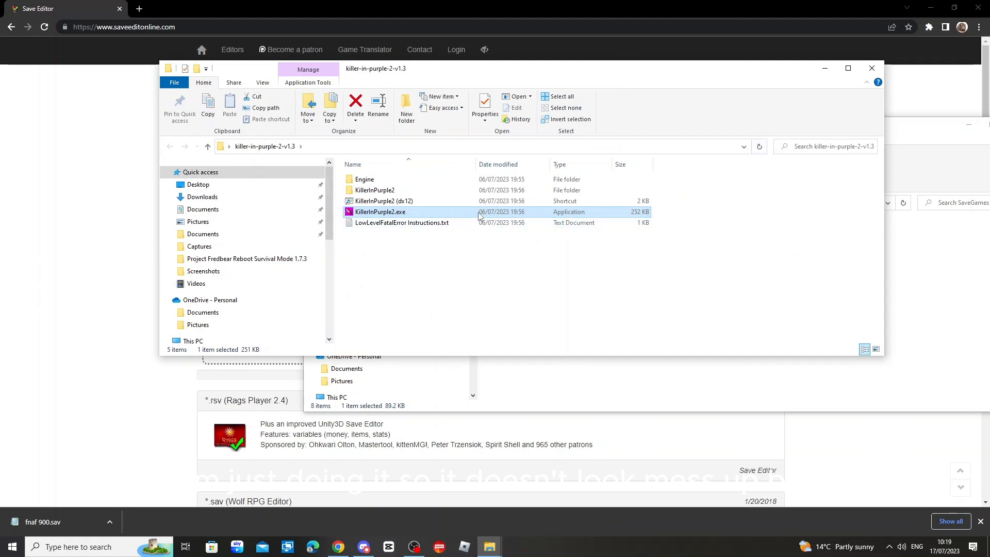
double_click(379, 212)
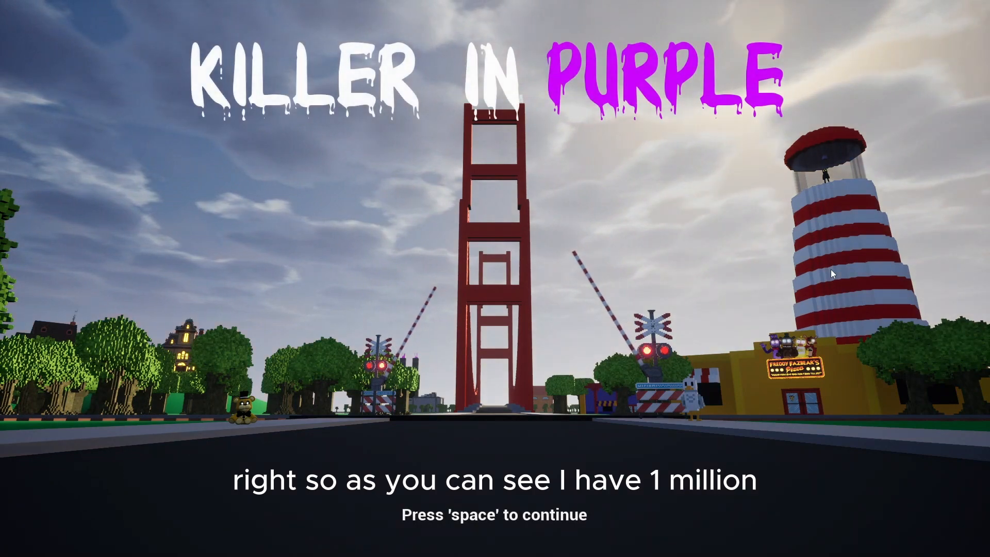
Step: Skip the title screen, open Continue, and load the fnaf 900 save
key("space")
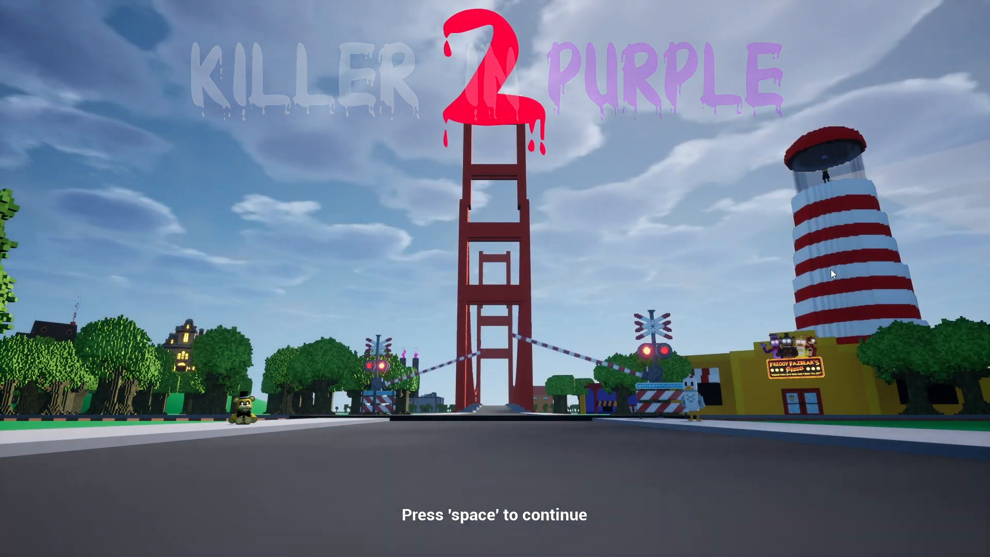
key("space")
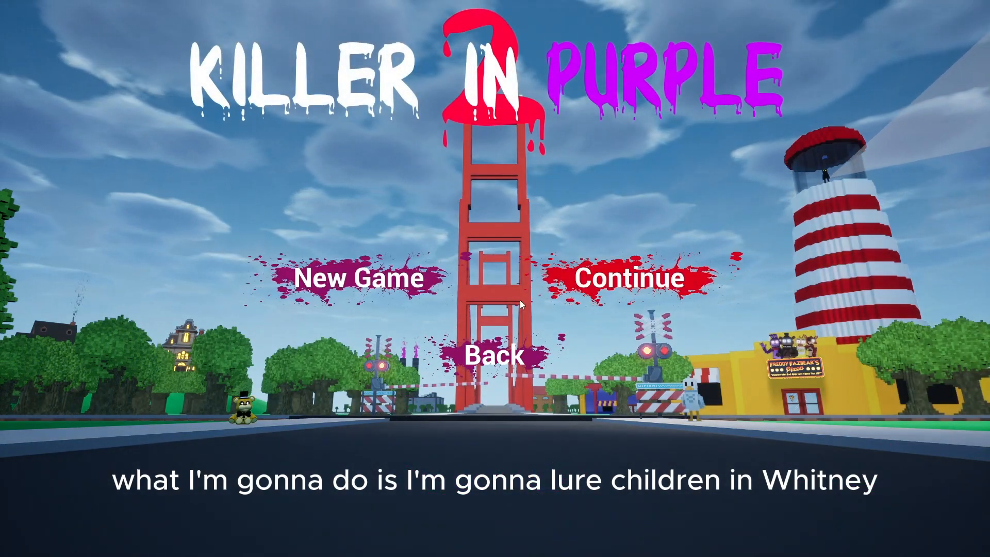
left_click(631, 278)
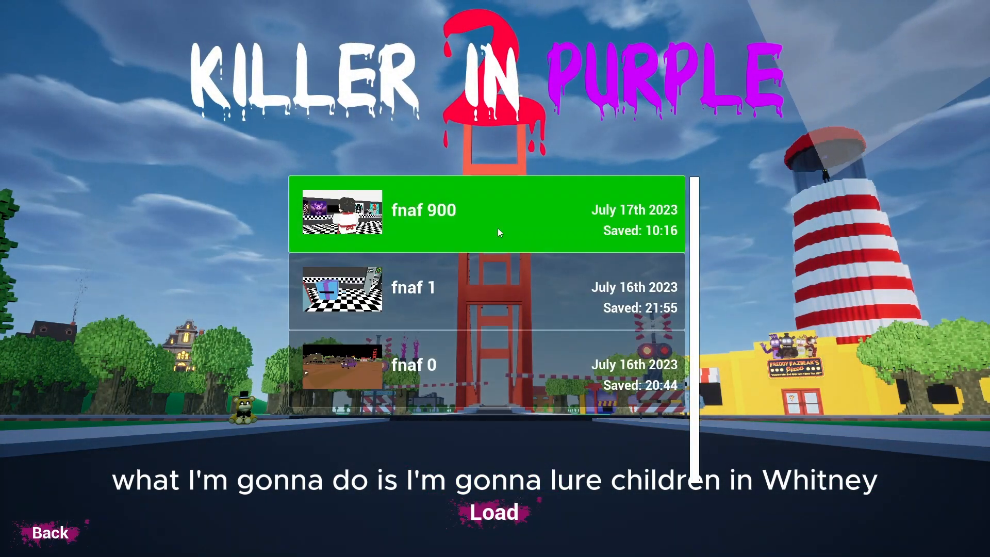
left_click(495, 512)
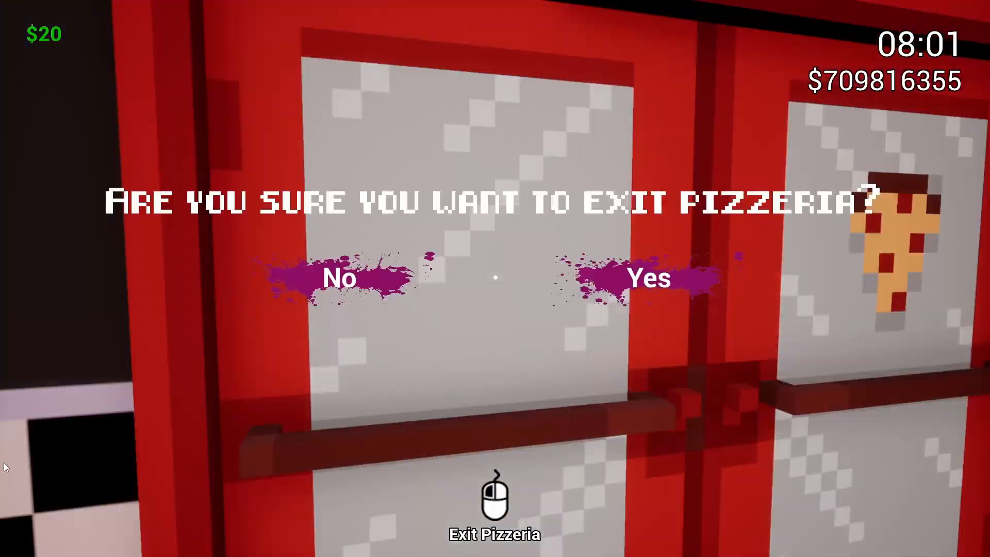
Step: Answer No to the exit-pizzeria prompt to keep playing inside
left_click(339, 279)
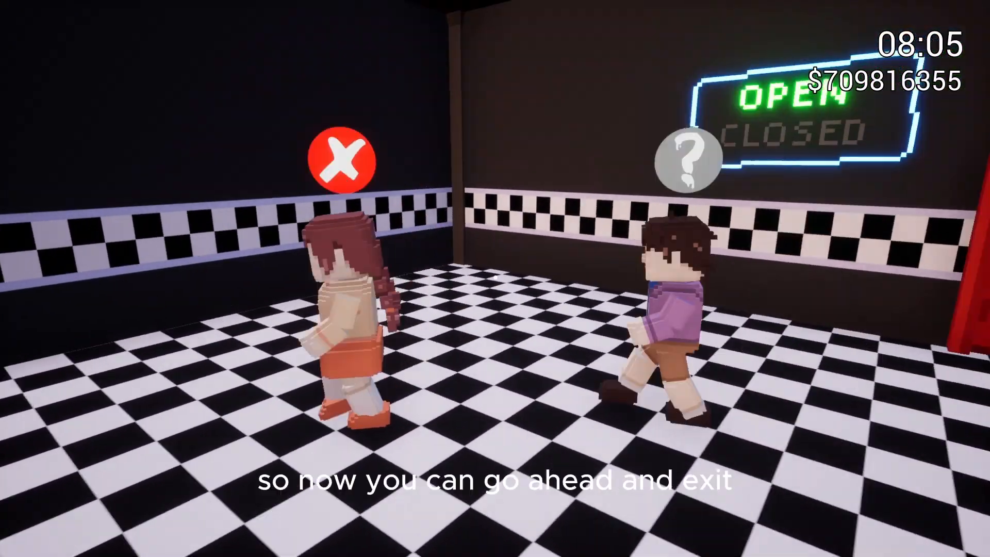
mouse_move(495, 278)
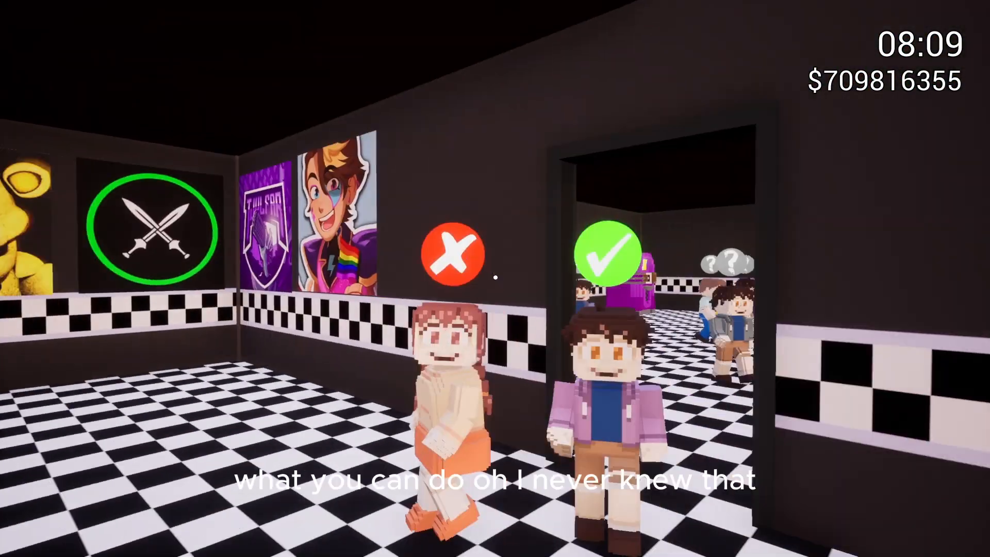
mouse_move(495, 278)
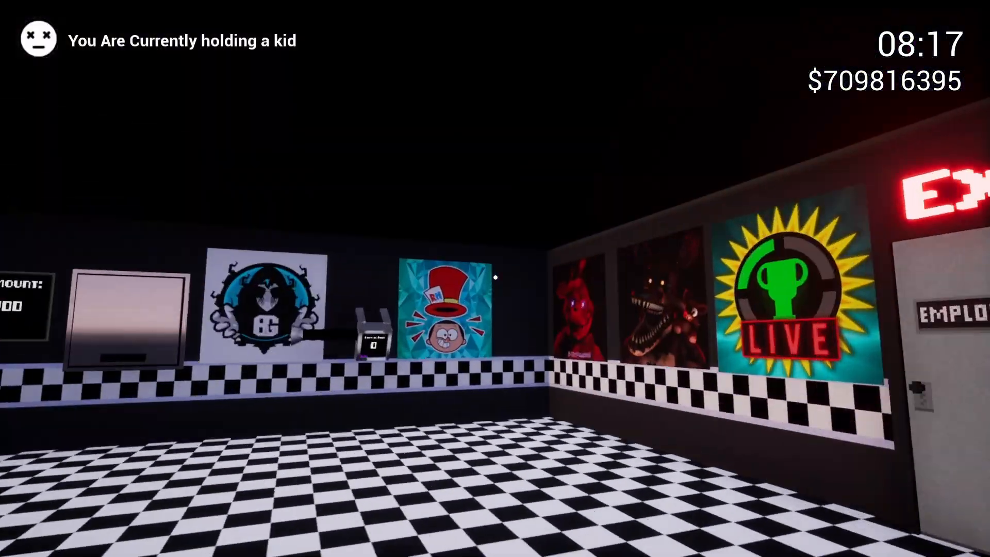
mouse_move(495, 278)
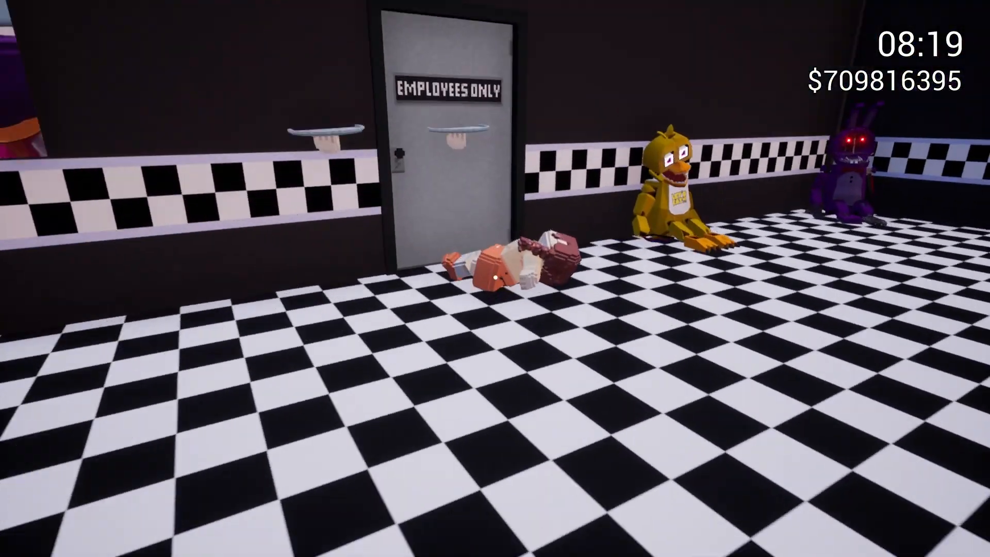